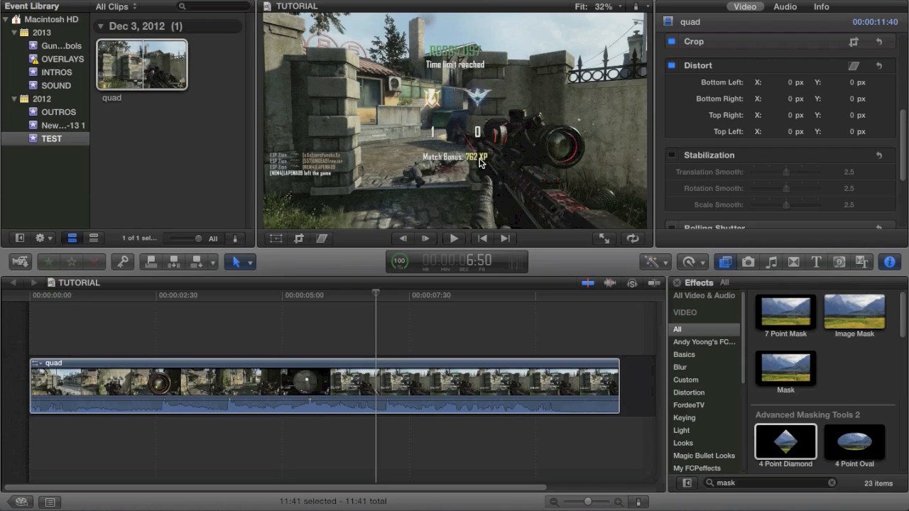
pyautogui.moveTo(639, 140)
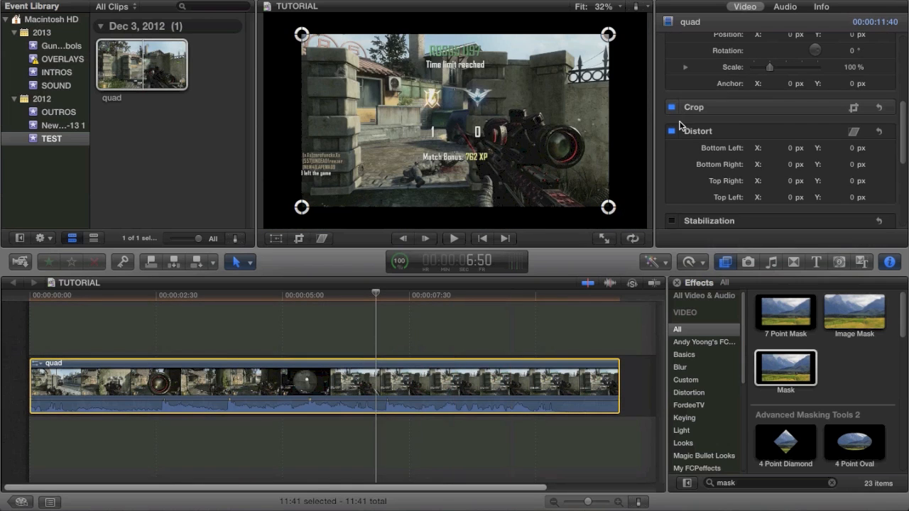
# Drag three Mask corner handles inward into a wedge tapering toward the right edge
pyautogui.moveTo(609, 207); pyautogui.dragTo(522, 169)
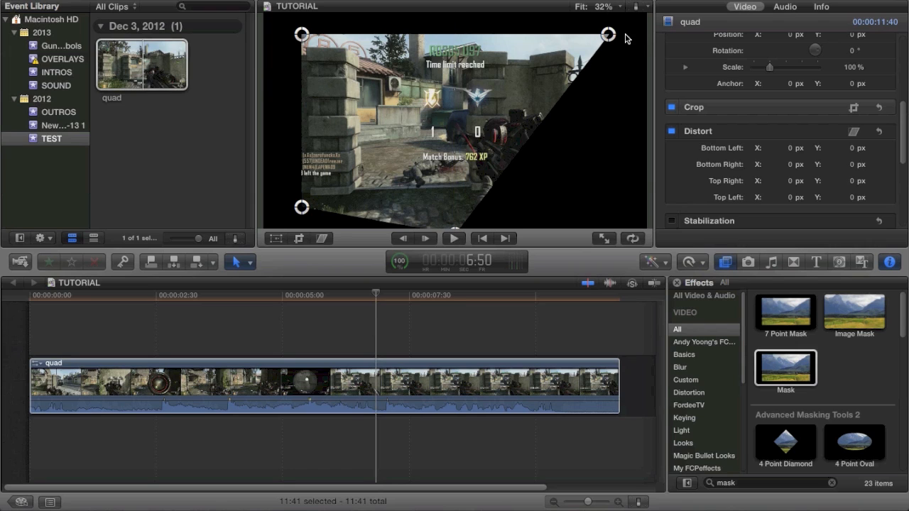
pyautogui.moveTo(608, 34); pyautogui.dragTo(461, 15)
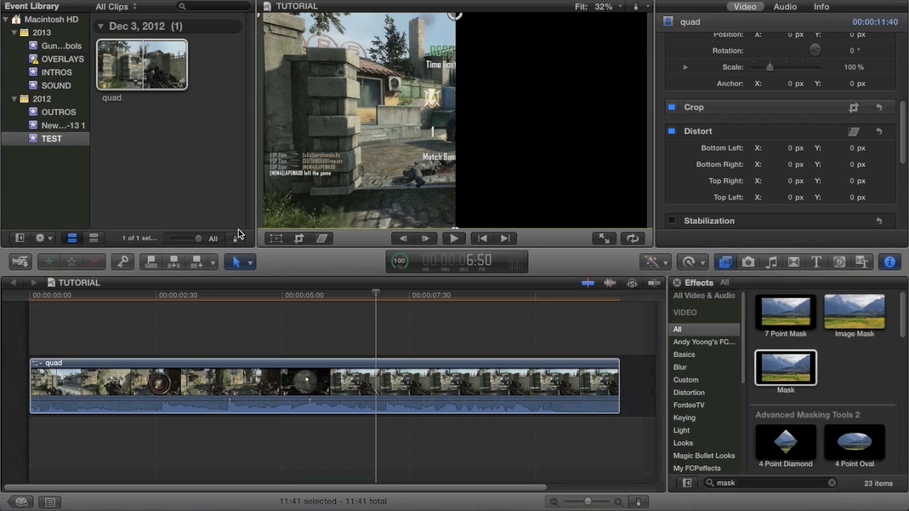
pyautogui.moveTo(386, 112)
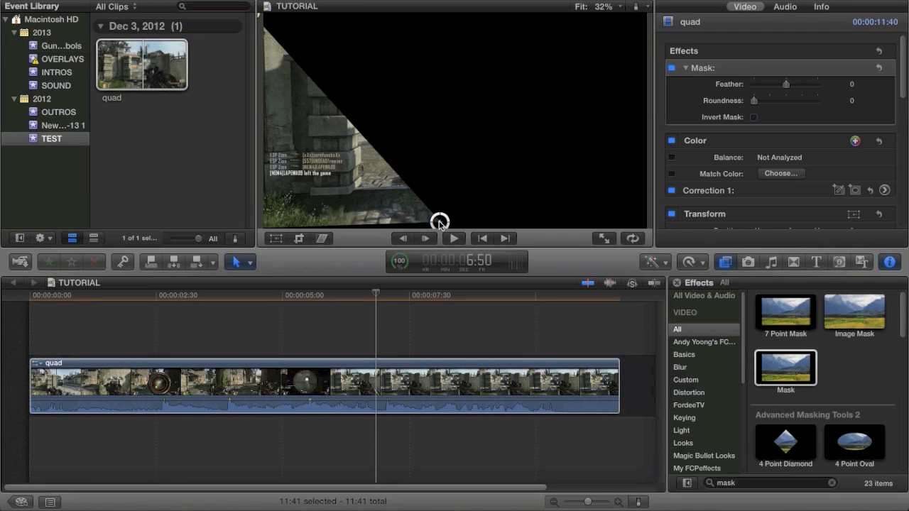
pyautogui.moveTo(441, 223); pyautogui.dragTo(439, 164)
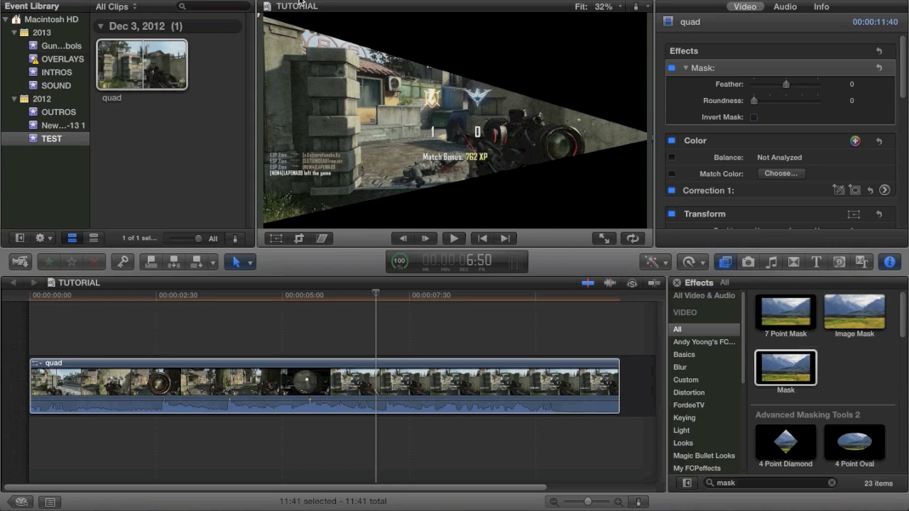
pyautogui.moveTo(567, 98)
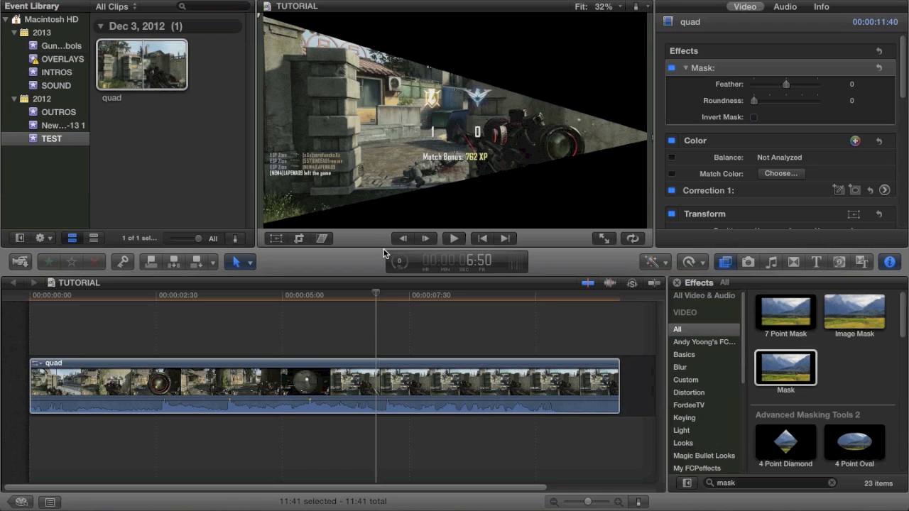
# Reselect the quad clip, then switch Invert Mask on and back off
pyautogui.click(334, 373)
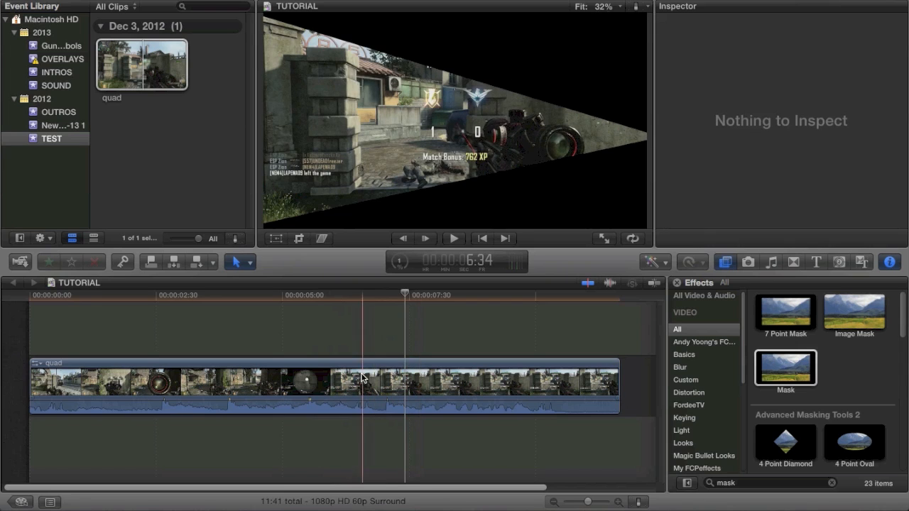
pyautogui.click(320, 384)
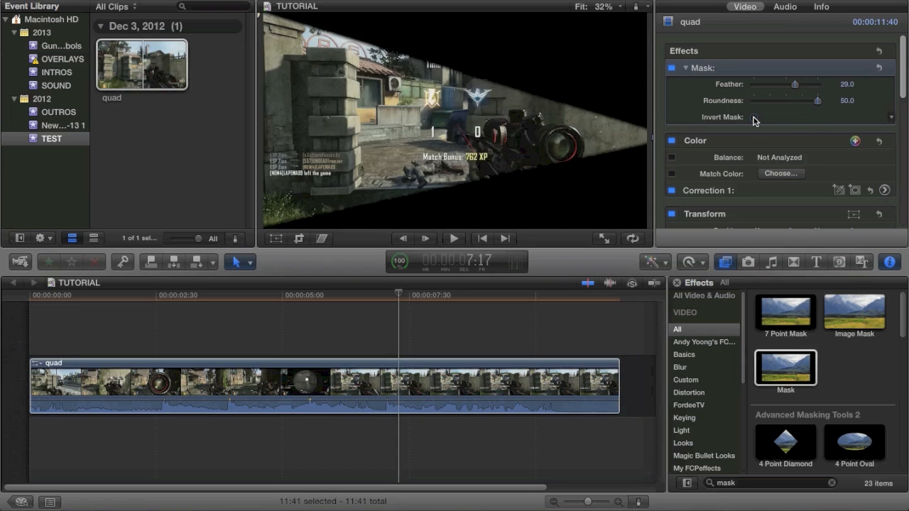
pyautogui.click(754, 117)
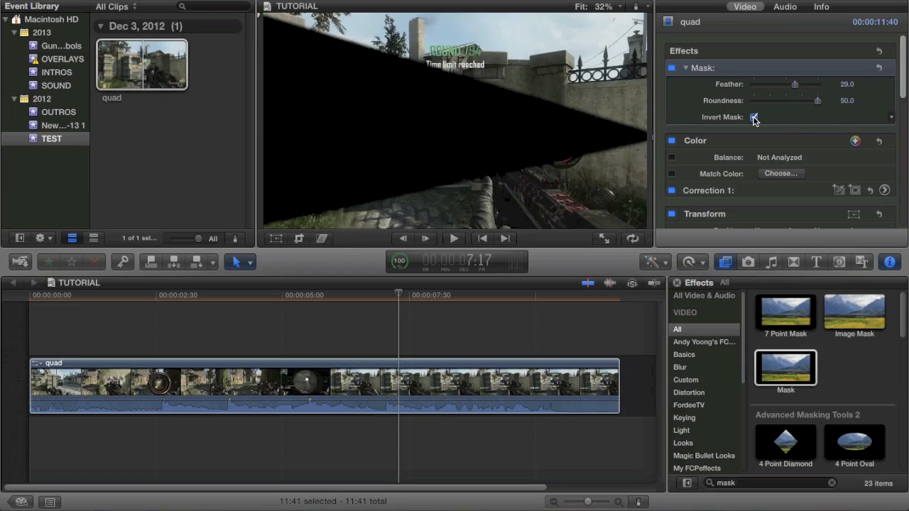
pyautogui.click(754, 117)
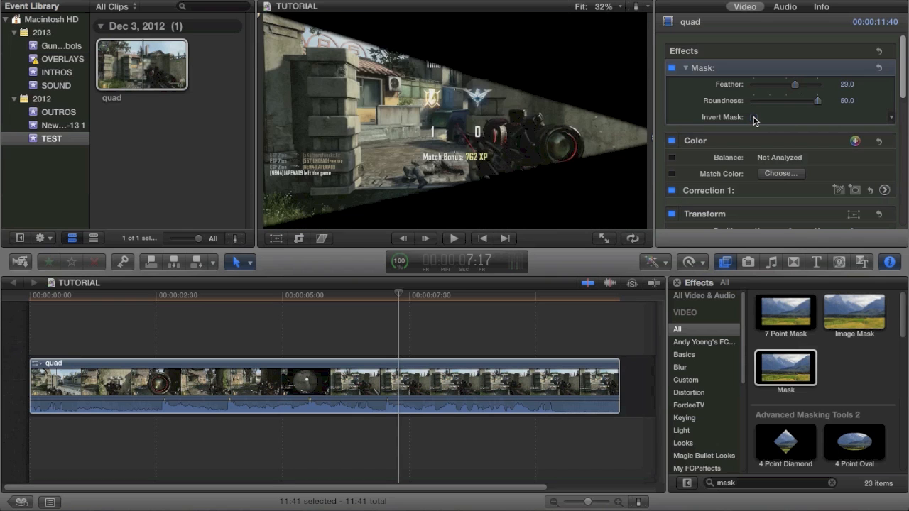
pyautogui.moveTo(622, 172)
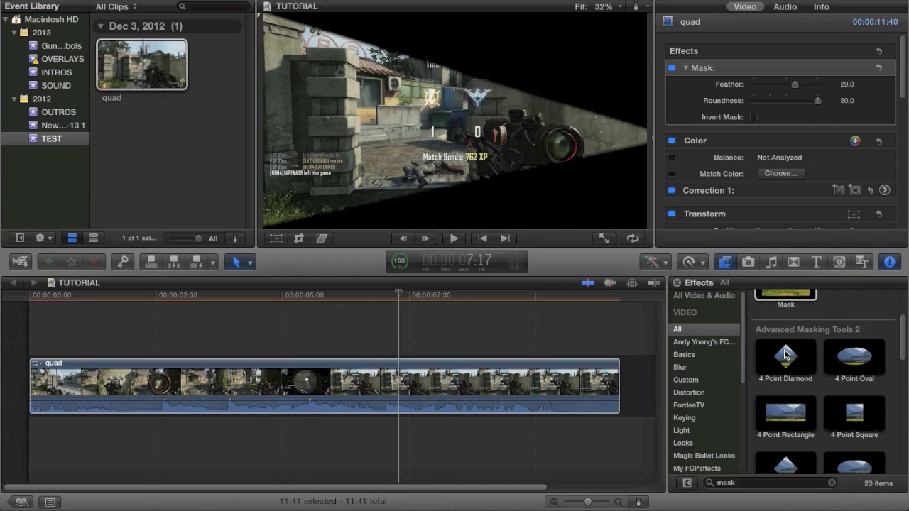
# Find 20 Point Rectangle in the Effects browser and apply it to the quad clip
pyautogui.scroll(-3)
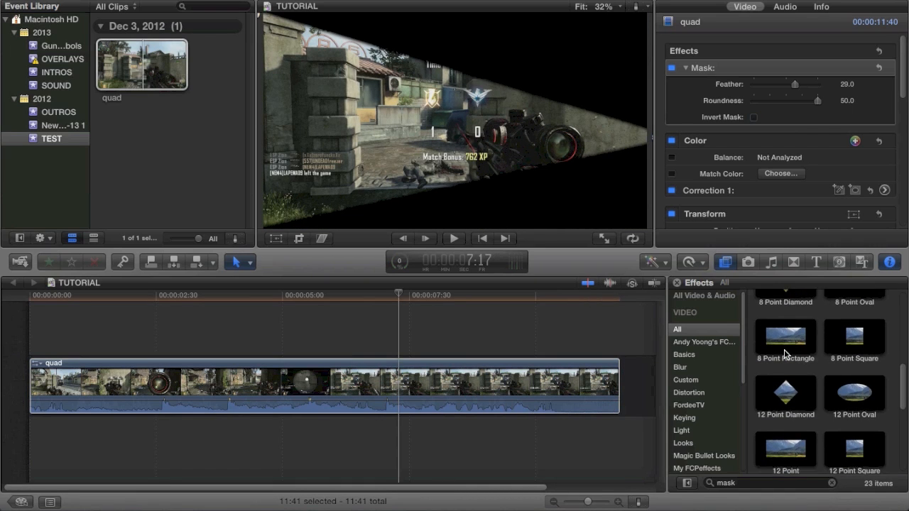
pyautogui.scroll(-3)
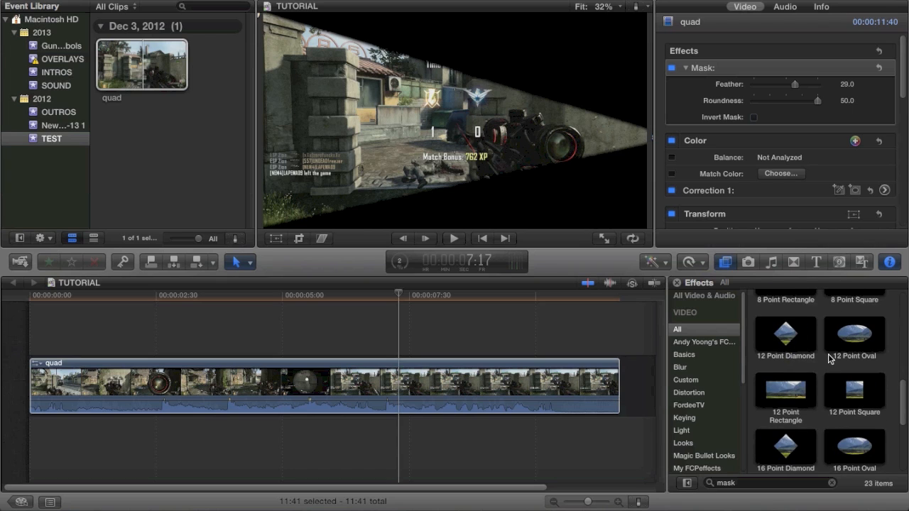
pyautogui.scroll(-3)
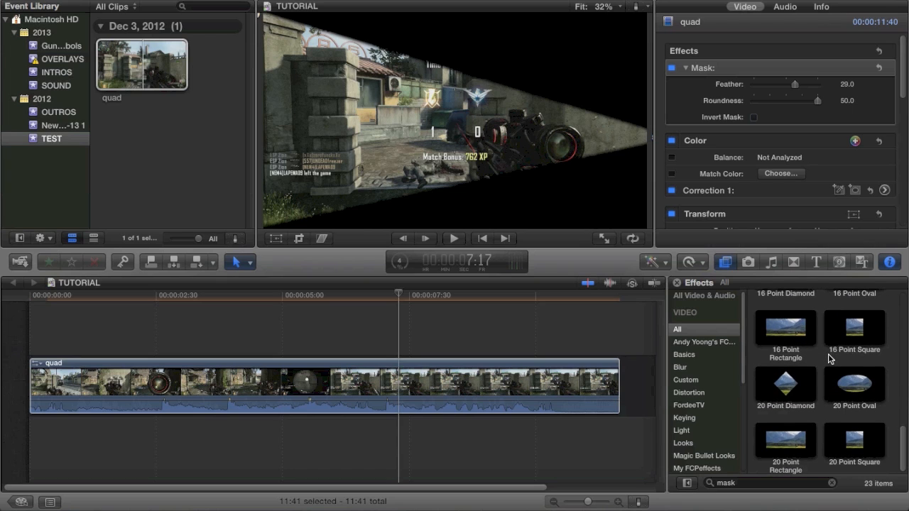
pyautogui.click(785, 440)
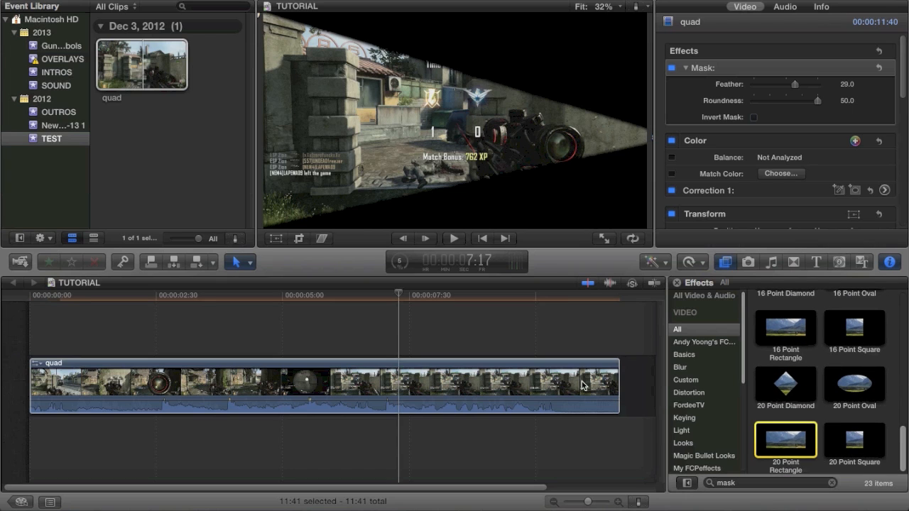
pyautogui.doubleClick(785, 440)
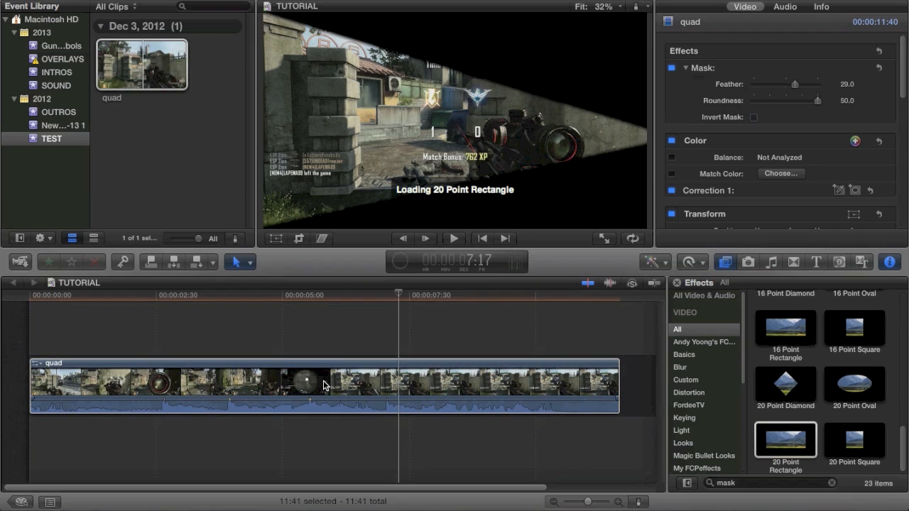
pyautogui.doubleClick(785, 441)
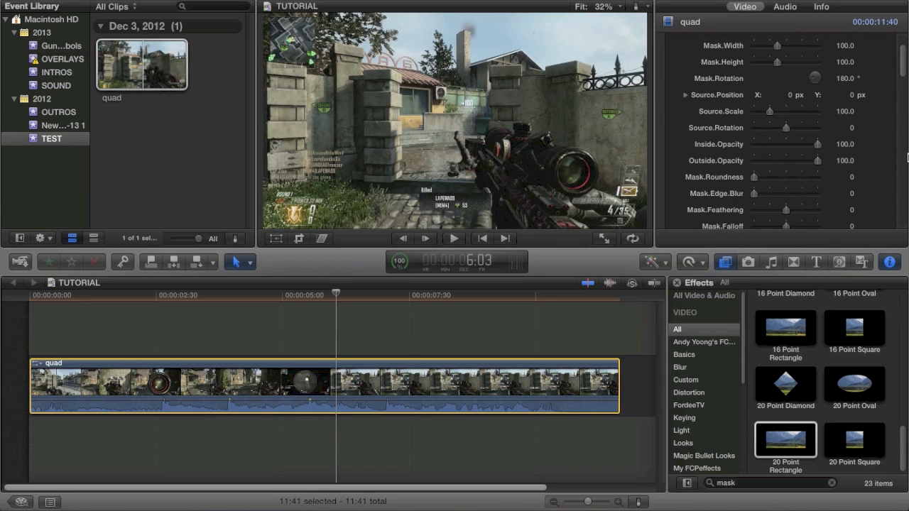
pyautogui.moveTo(791, 194)
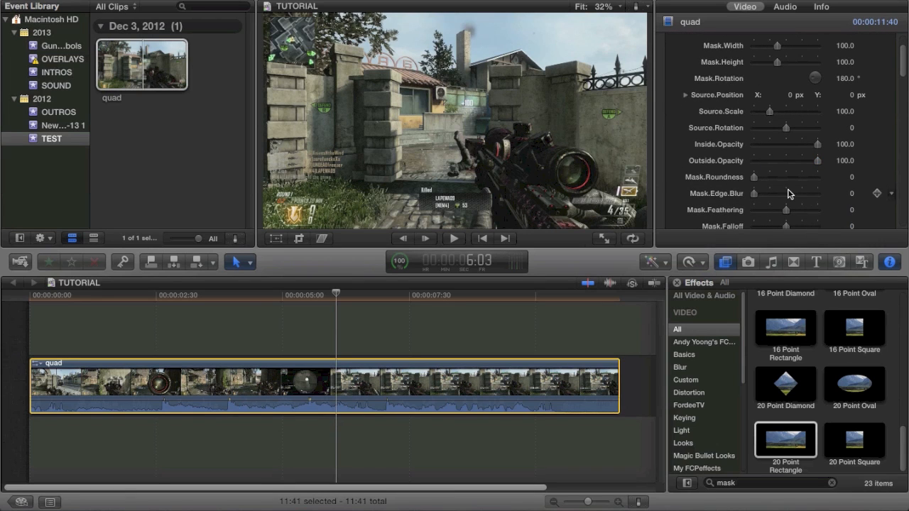
pyautogui.scroll(-3)
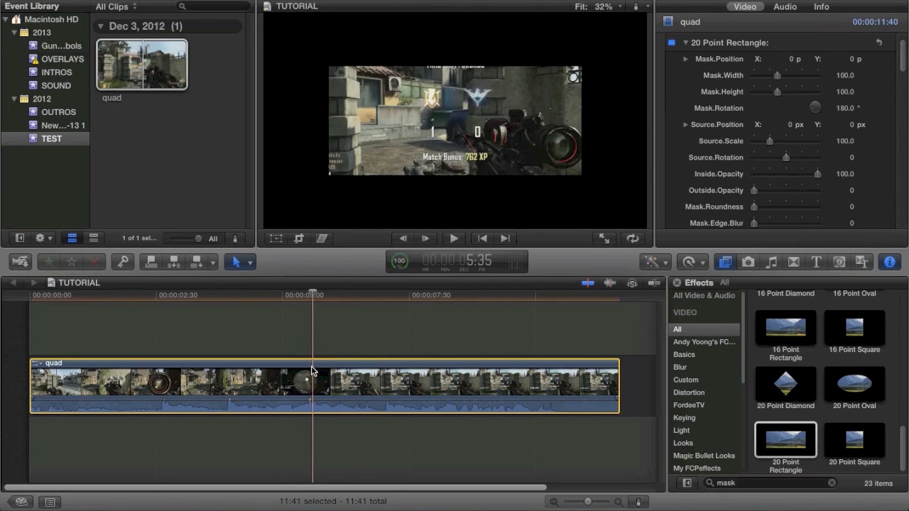
# Delete the masked quad clip from the timeline to start over unmasked
pyautogui.click(342, 368)
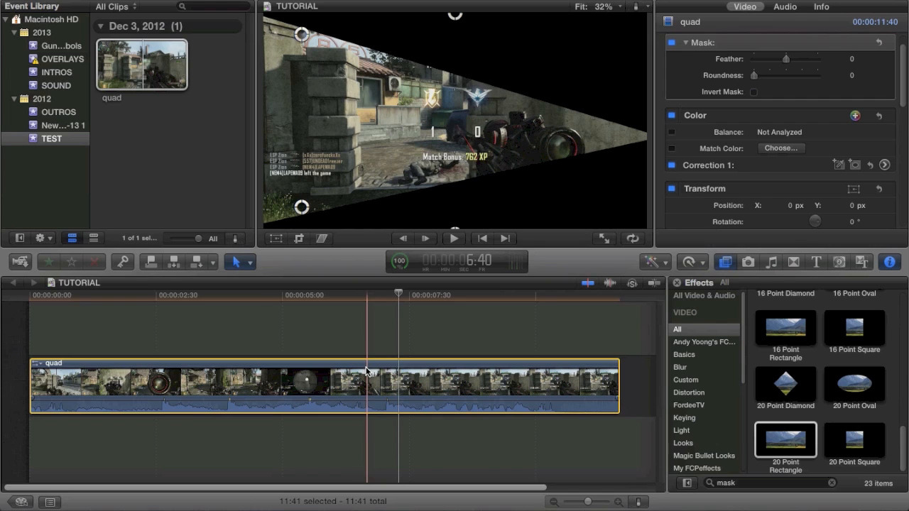
pyautogui.press('delete')
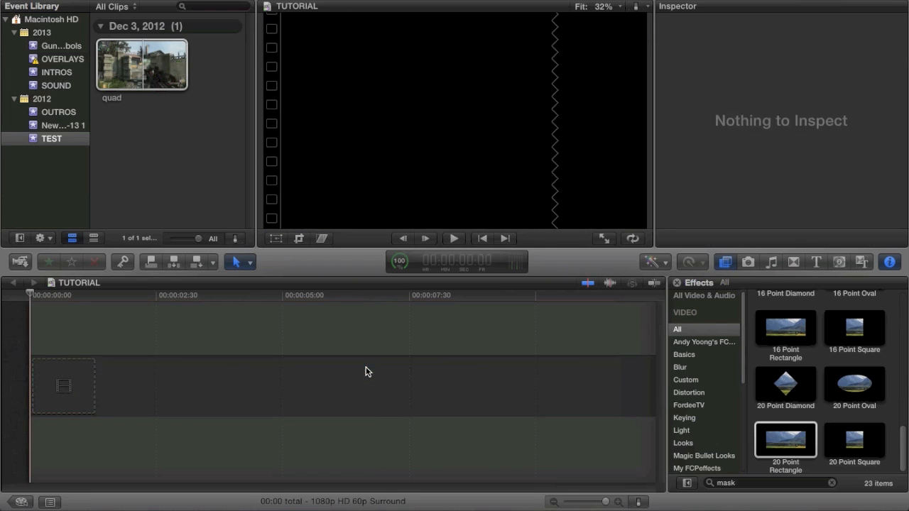
pyautogui.click(141, 64)
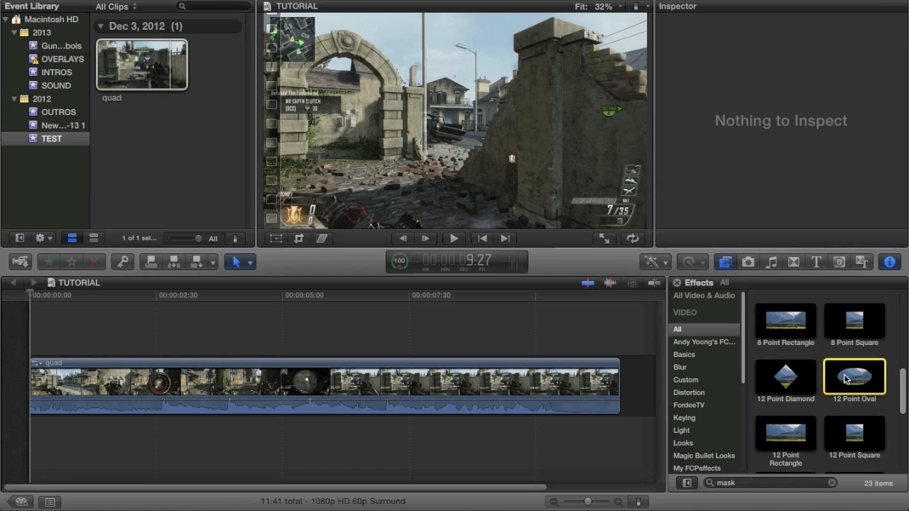
# Apply the 12 Point Oval mask and pull its outline in around the scope
pyautogui.doubleClick(854, 376)
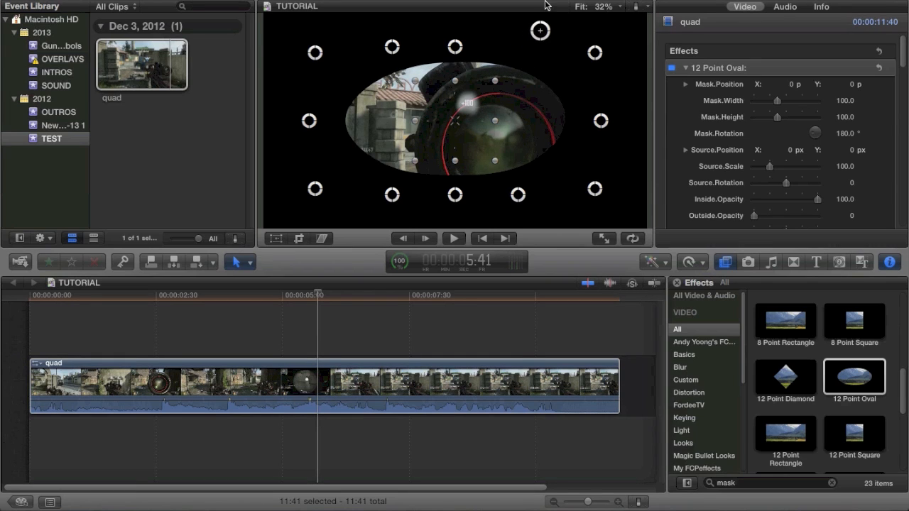
pyautogui.moveTo(539, 34)
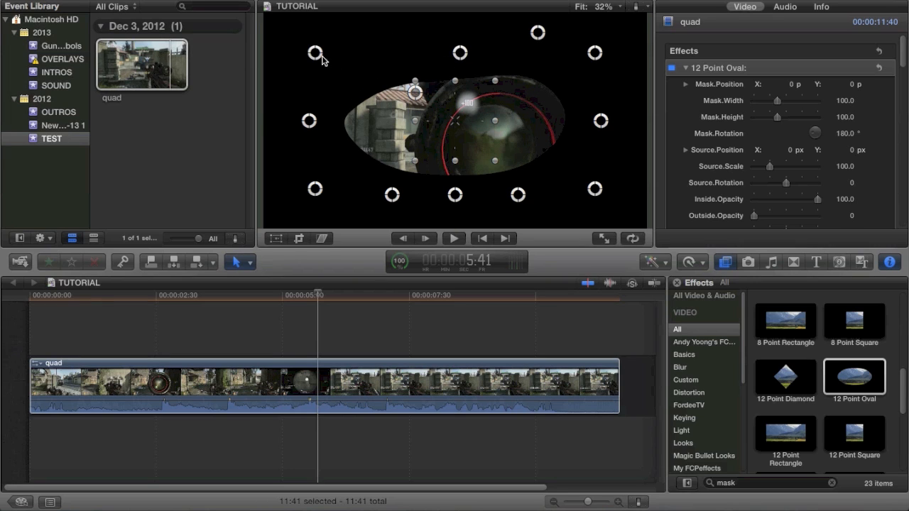
pyautogui.moveTo(416, 91); pyautogui.dragTo(398, 142)
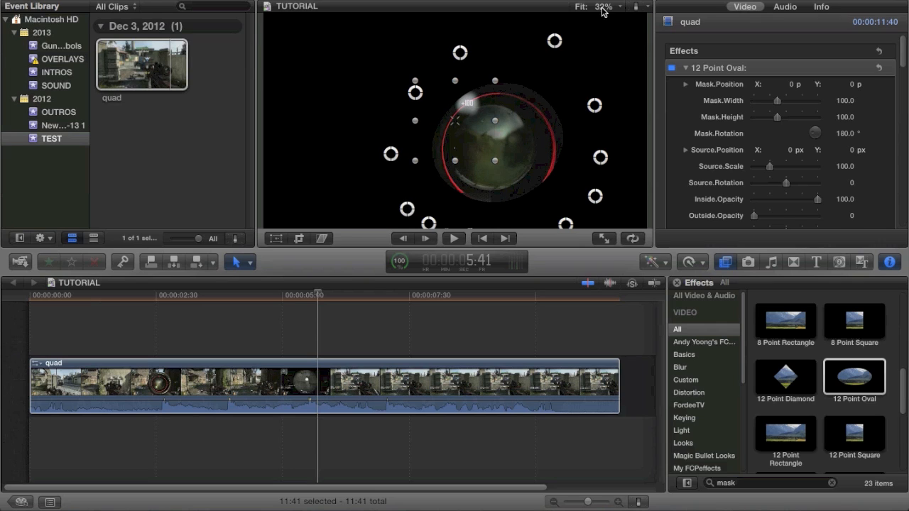
# Fit the frame in view and set the outside blur to about half
pyautogui.click(600, 6)
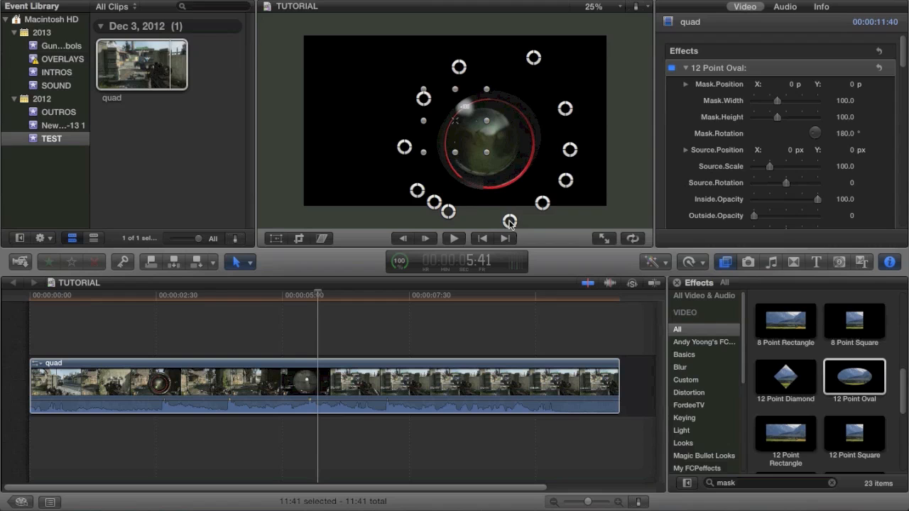
pyautogui.scroll(-3)
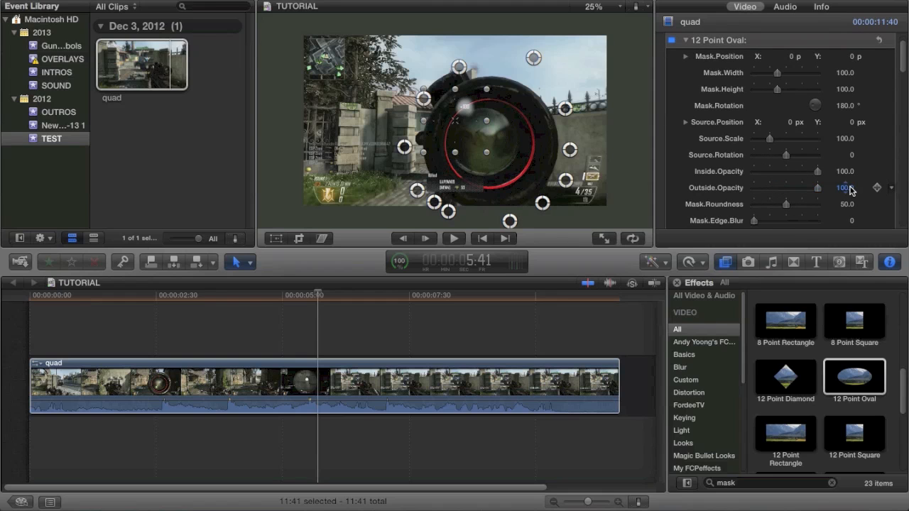
pyautogui.scroll(-3)
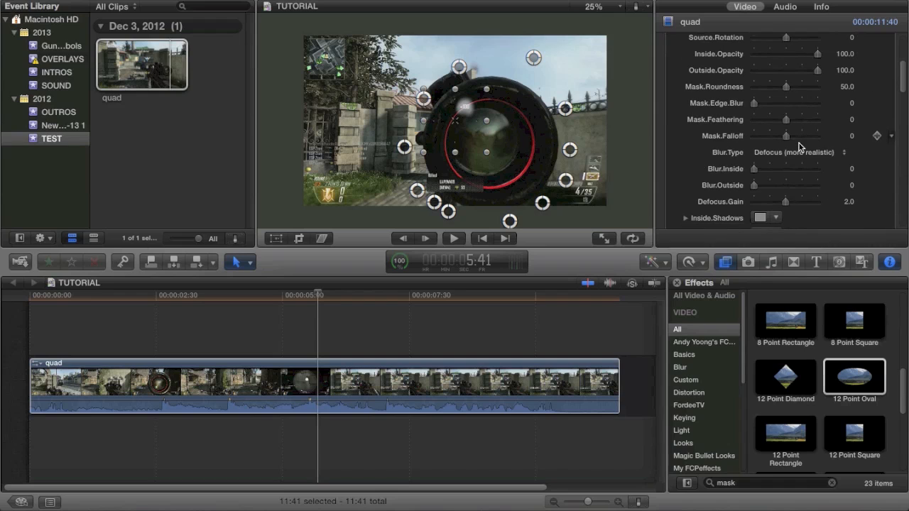
pyautogui.moveTo(754, 186); pyautogui.dragTo(782, 185)
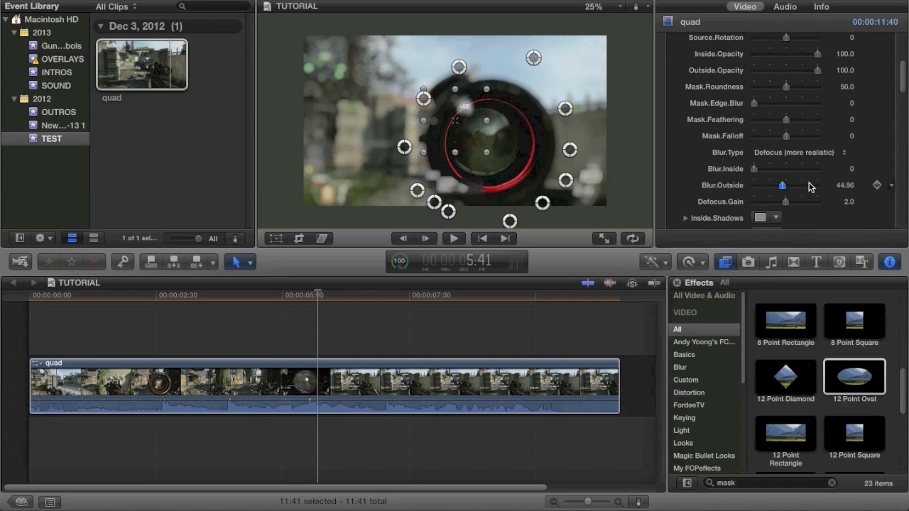
pyautogui.moveTo(782, 185); pyautogui.dragTo(819, 184)
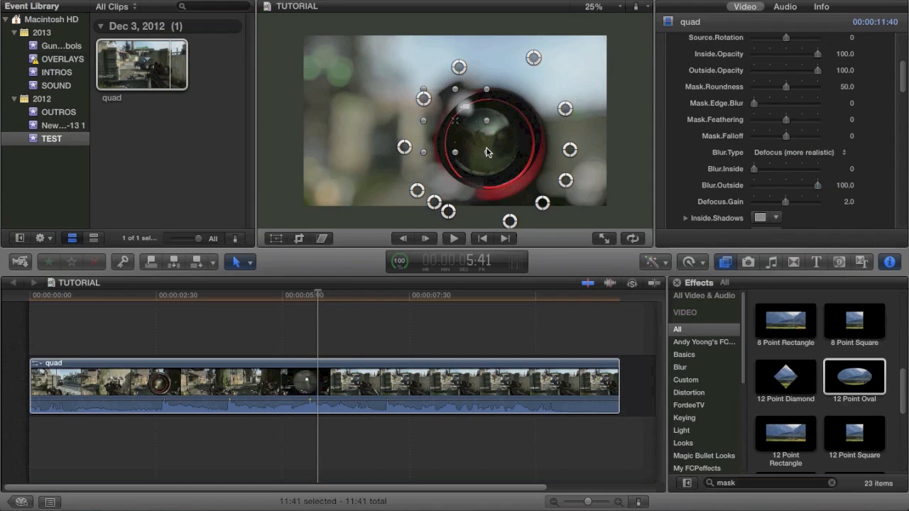
pyautogui.moveTo(821, 185); pyautogui.dragTo(794, 186)
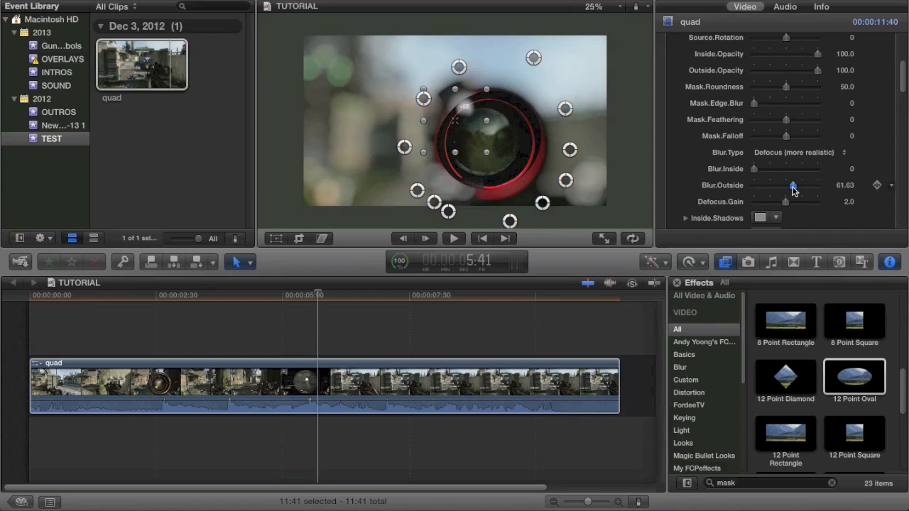
pyautogui.moveTo(793, 186); pyautogui.dragTo(788, 186)
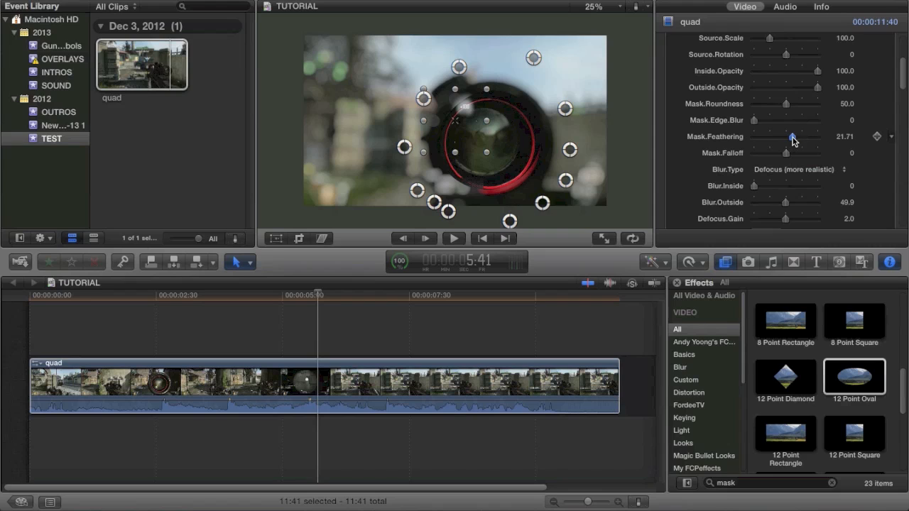
# Give the mask a subtle feather (about 18) and outside opacity about 31
pyautogui.moveTo(793, 137); pyautogui.dragTo(816, 137)
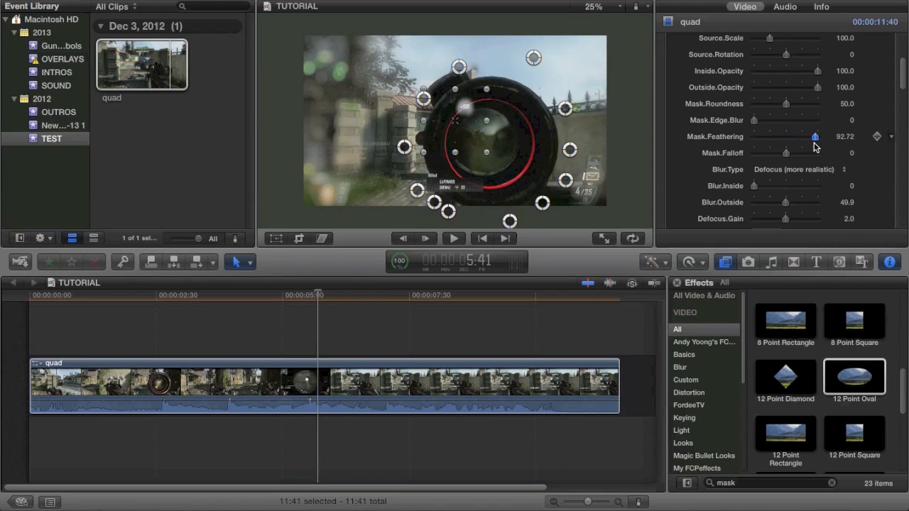
pyautogui.moveTo(816, 136); pyautogui.dragTo(801, 136)
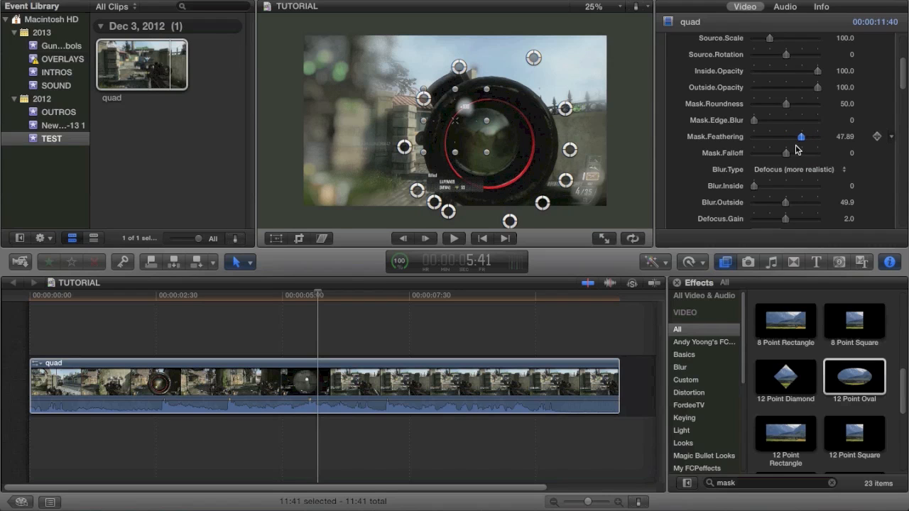
pyautogui.moveTo(802, 136); pyautogui.dragTo(795, 137)
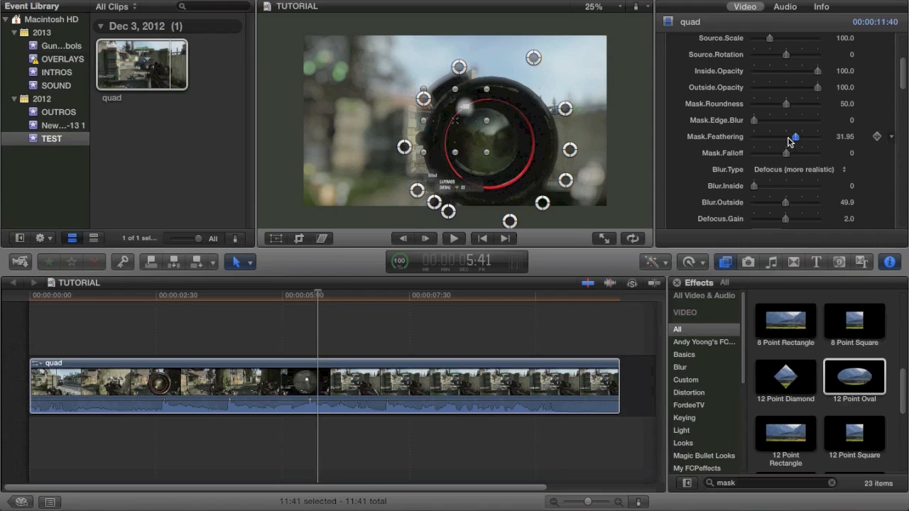
pyautogui.moveTo(795, 137); pyautogui.dragTo(785, 136)
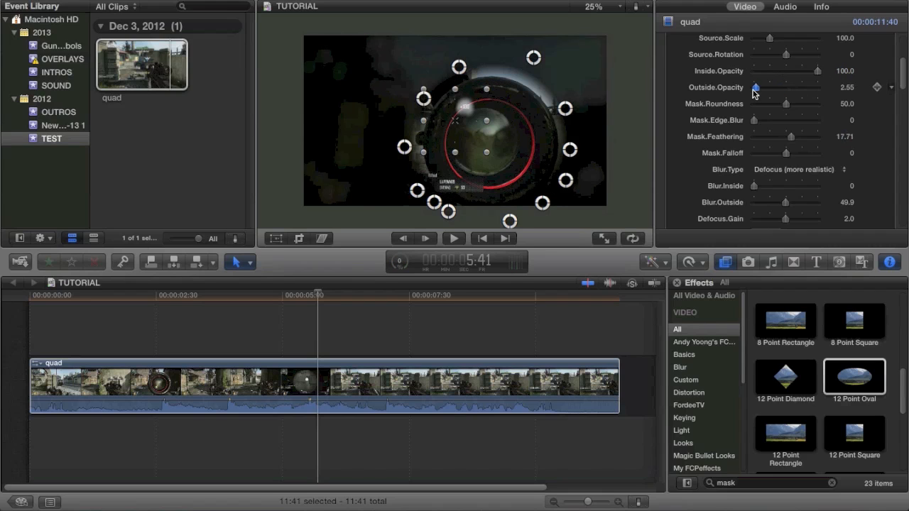
pyautogui.moveTo(755, 87); pyautogui.dragTo(775, 87)
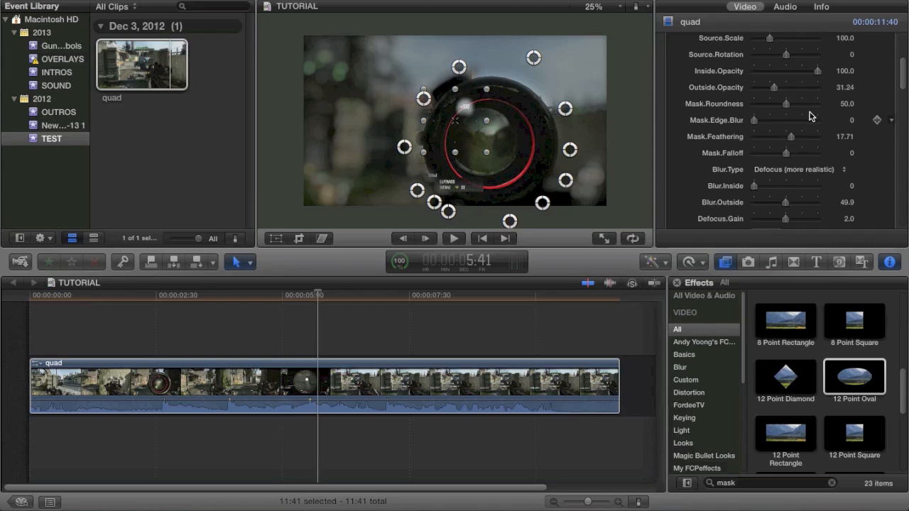
# Return the mask rotation to 180 degrees and adjust the slider below
pyautogui.scroll(3)
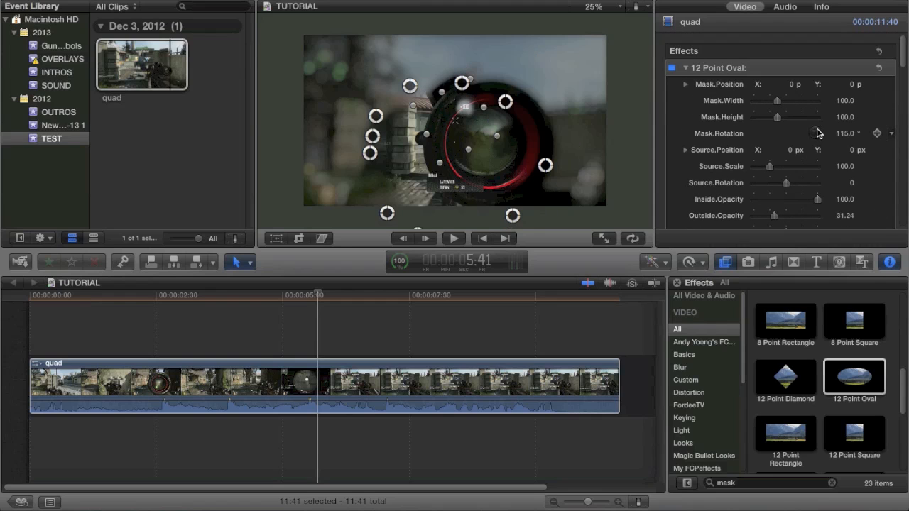
pyautogui.moveTo(817, 134); pyautogui.dragTo(815, 118)
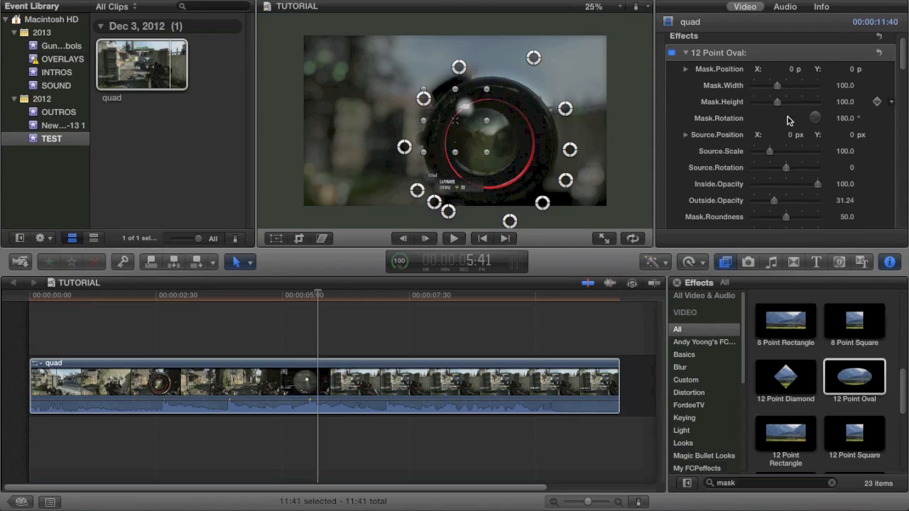
pyautogui.scroll(-3)
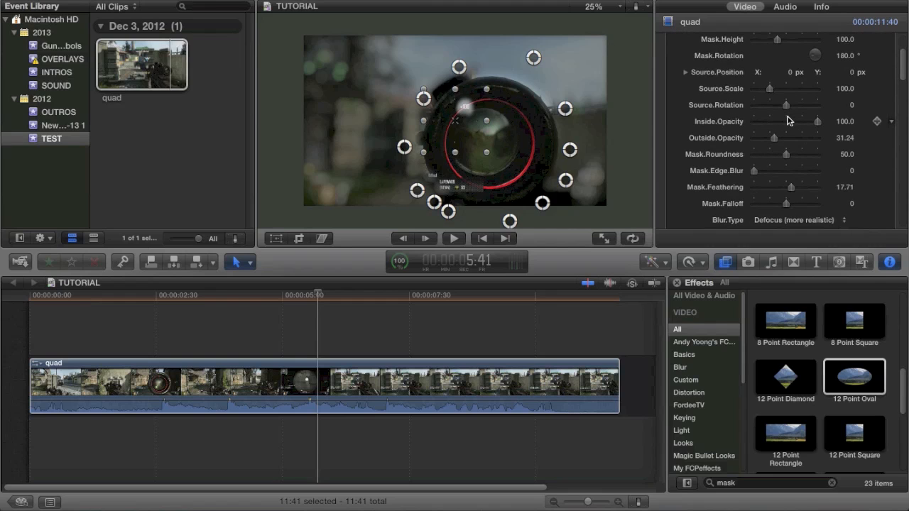
pyautogui.moveTo(786, 88); pyautogui.dragTo(799, 88)
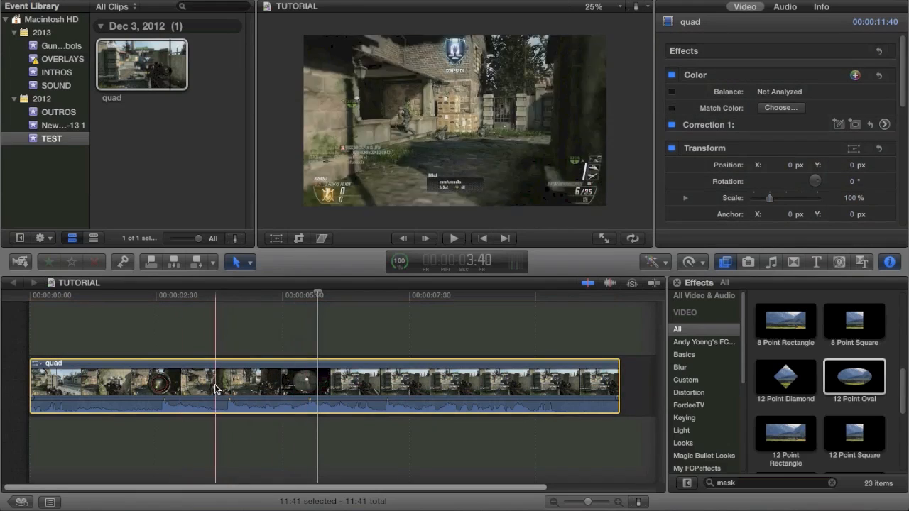
# Select the quad clip and apply the 8 Point Square mask to it
pyautogui.click(295, 389)
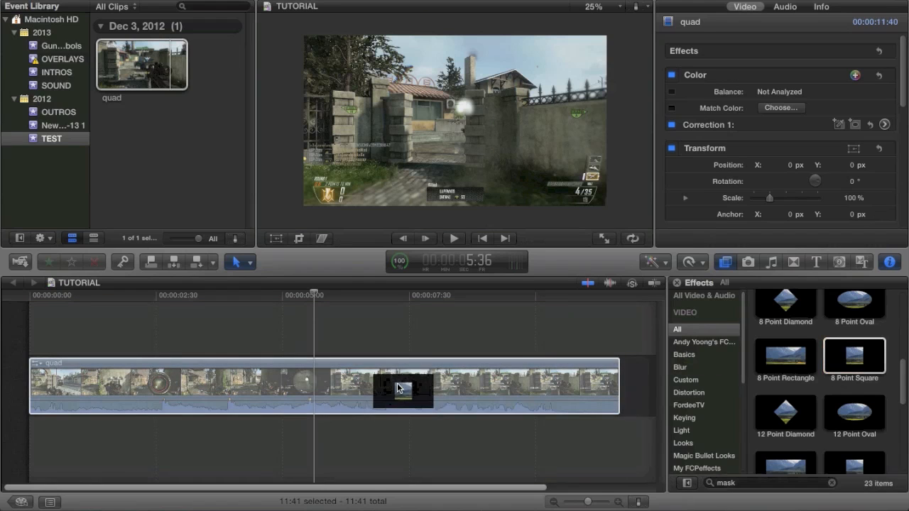
pyautogui.doubleClick(854, 356)
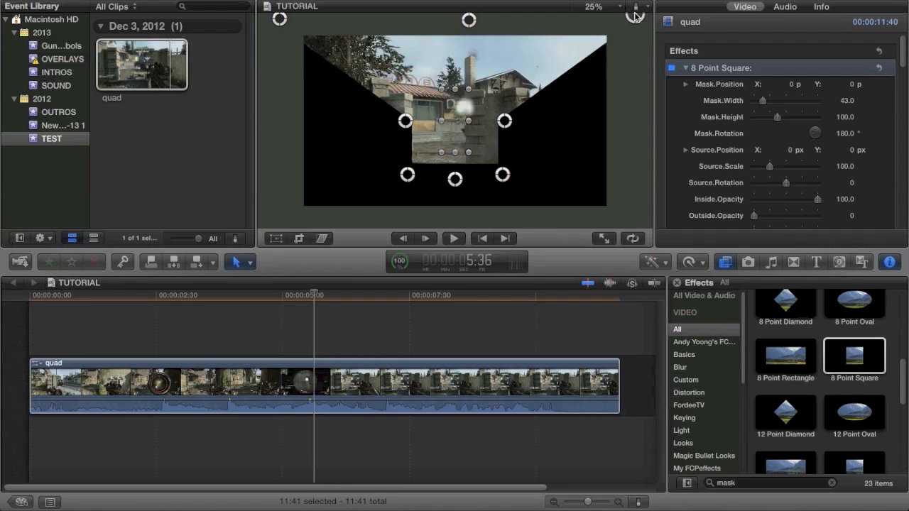
# Move five mask points to the wall end, chimney peak and rooftops along the skyline
pyautogui.moveTo(503, 121); pyautogui.dragTo(611, 112)
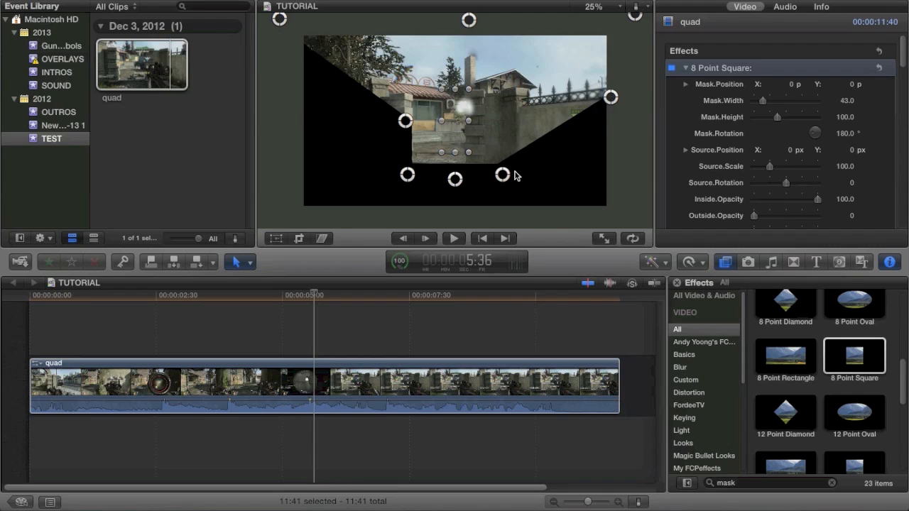
pyautogui.moveTo(503, 174); pyautogui.dragTo(531, 92)
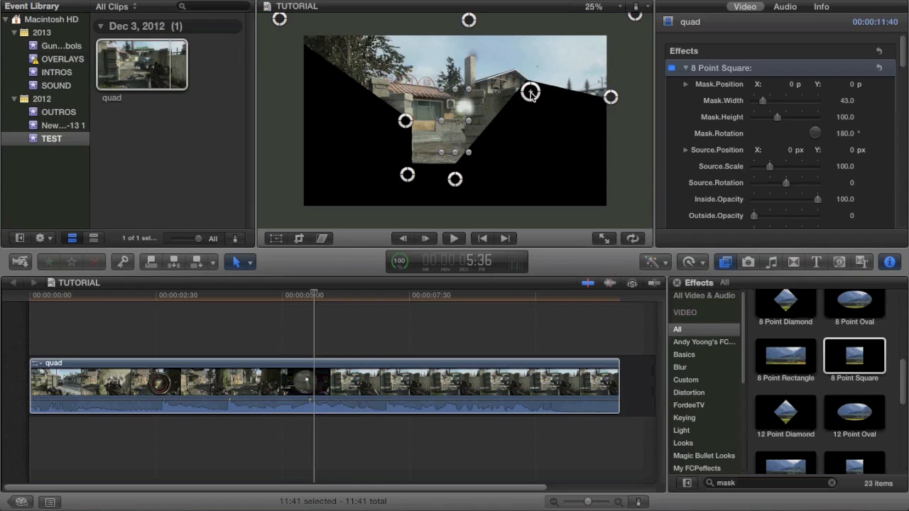
pyautogui.moveTo(531, 93); pyautogui.dragTo(510, 74)
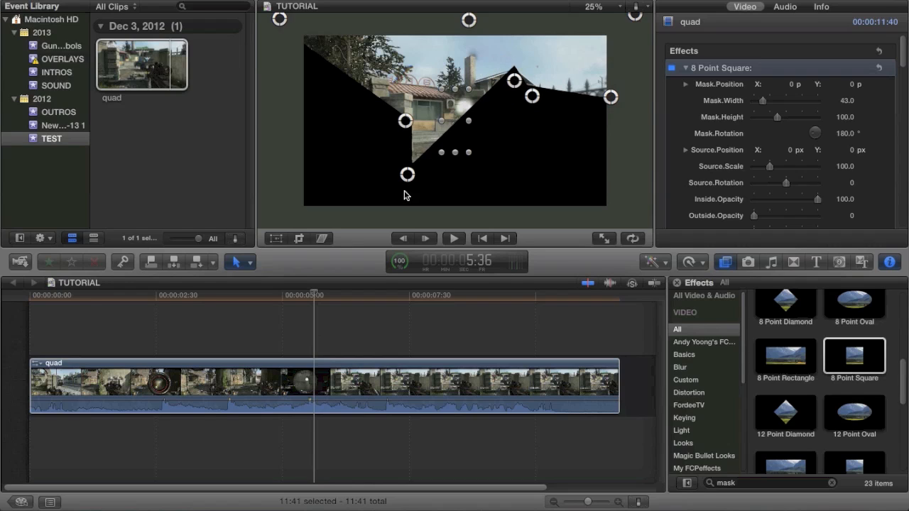
pyautogui.moveTo(406, 174); pyautogui.dragTo(475, 89)
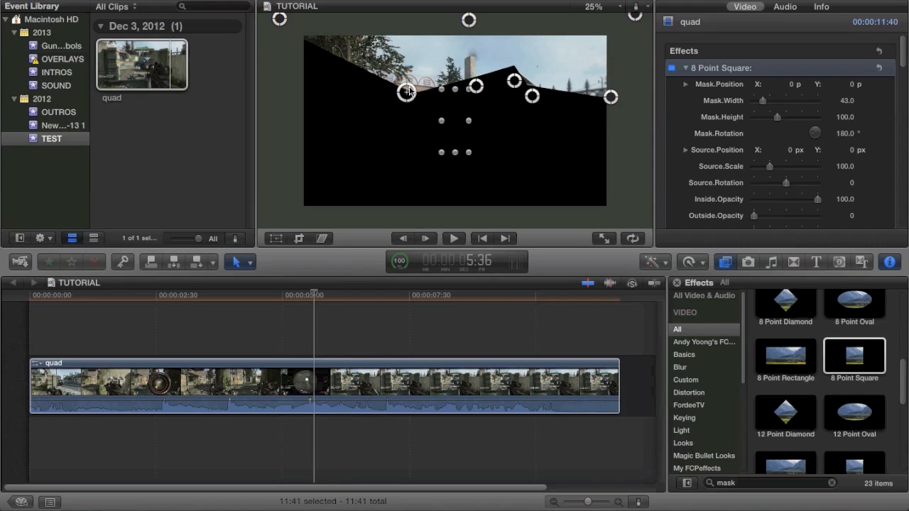
pyautogui.moveTo(406, 91); pyautogui.dragTo(416, 87)
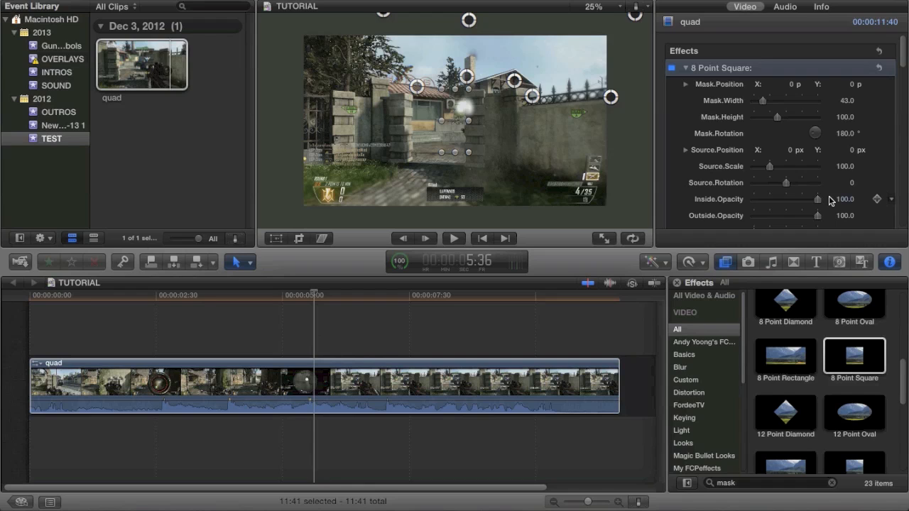
# Scroll to the colour controls and give Inside Midtones a red tint
pyautogui.scroll(-3)
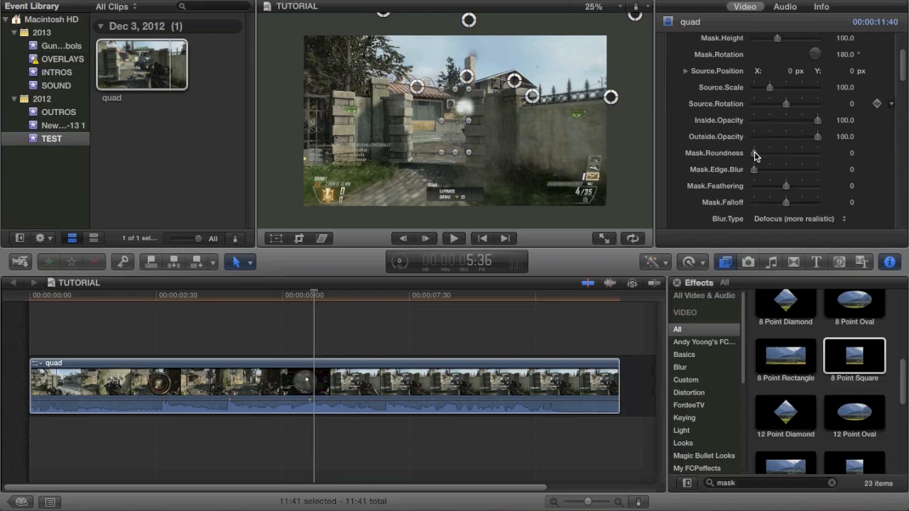
pyautogui.scroll(-3)
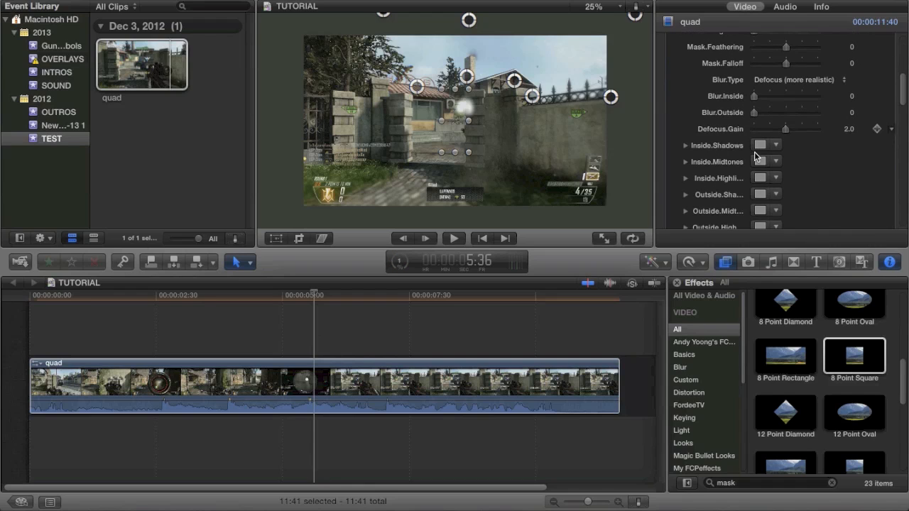
pyautogui.scroll(-3)
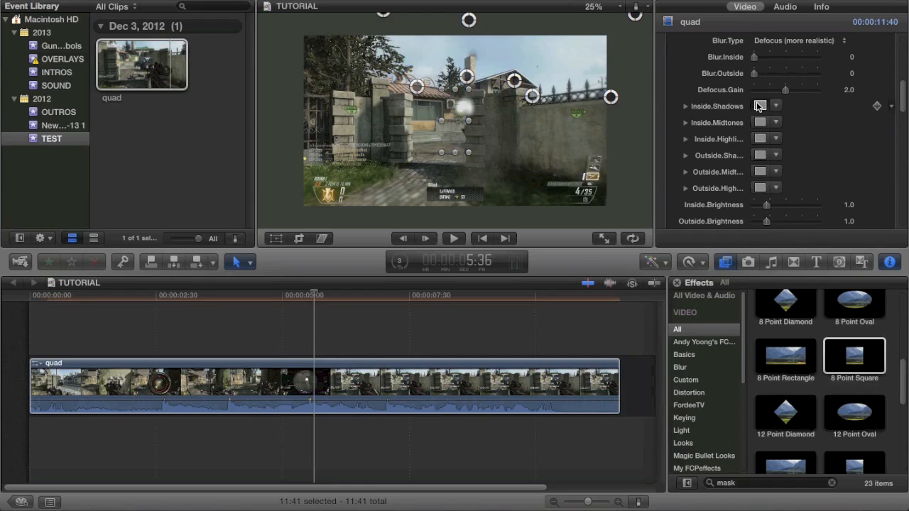
pyautogui.click(761, 106)
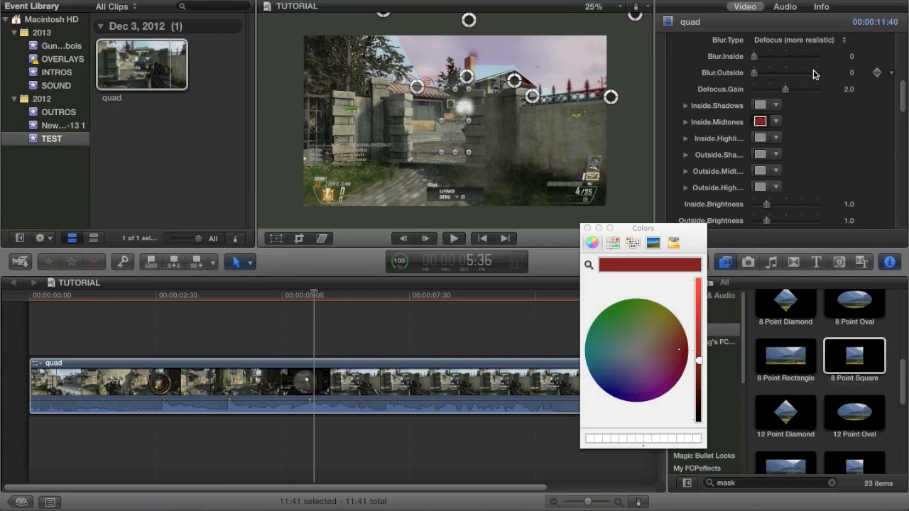
# Set Mask Feathering to about 46 and Inside Saturation to 1.11
pyautogui.scroll(3)
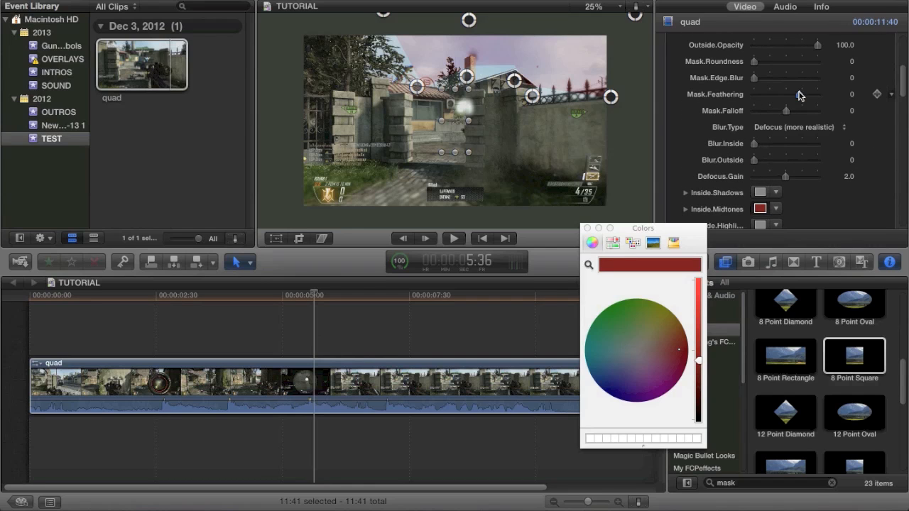
pyautogui.moveTo(755, 94); pyautogui.dragTo(799, 94)
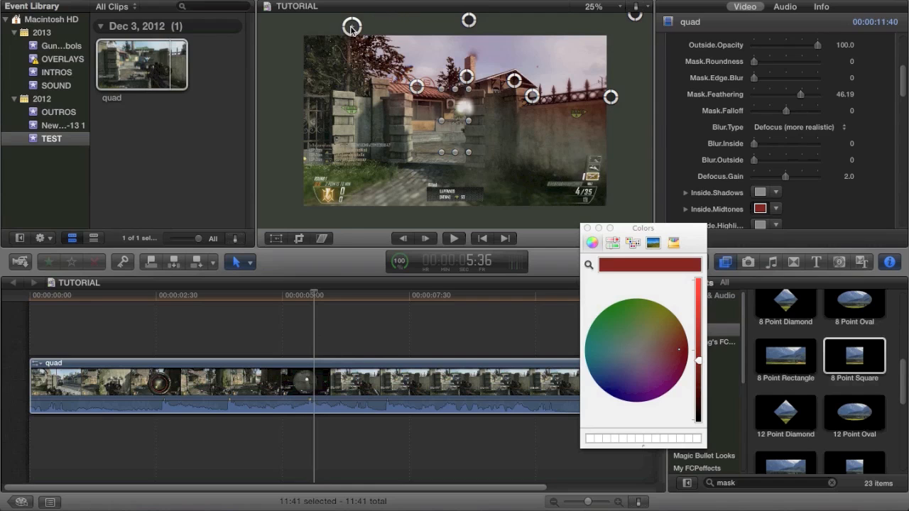
pyautogui.scroll(-3)
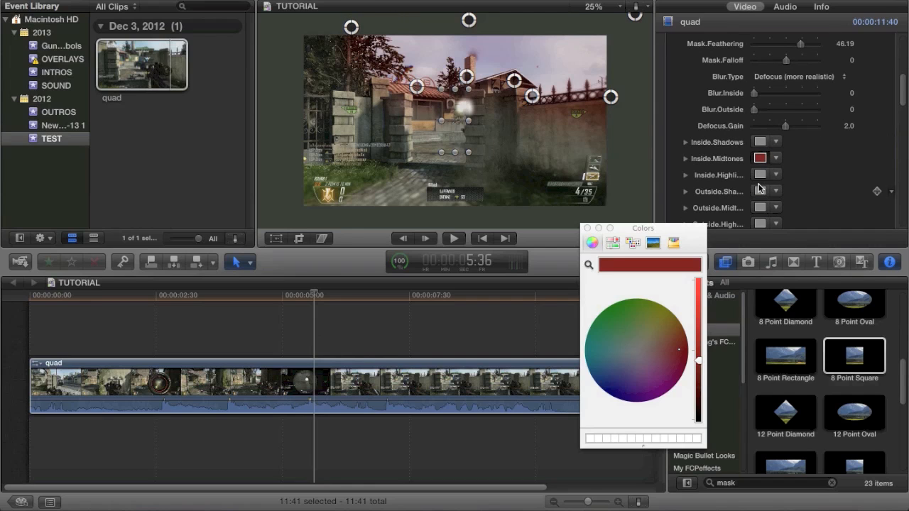
pyautogui.click(636, 350)
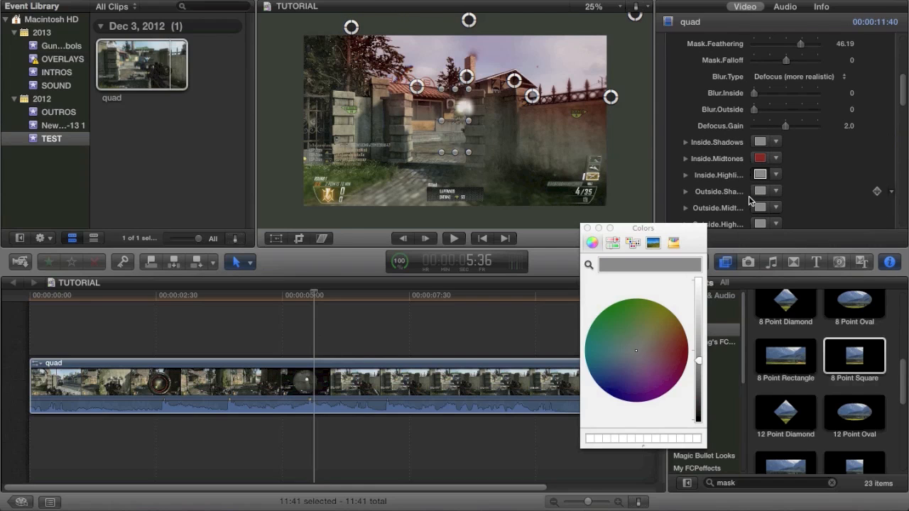
pyautogui.scroll(-3)
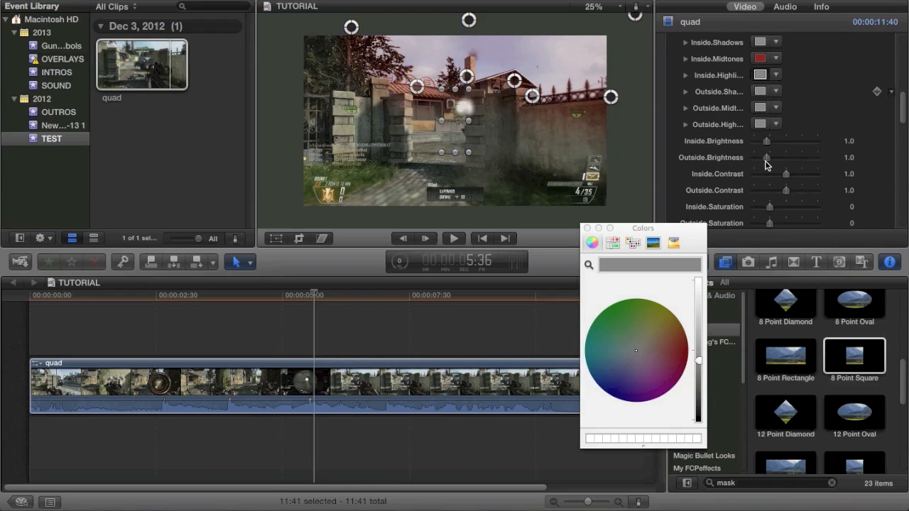
pyautogui.scroll(-3)
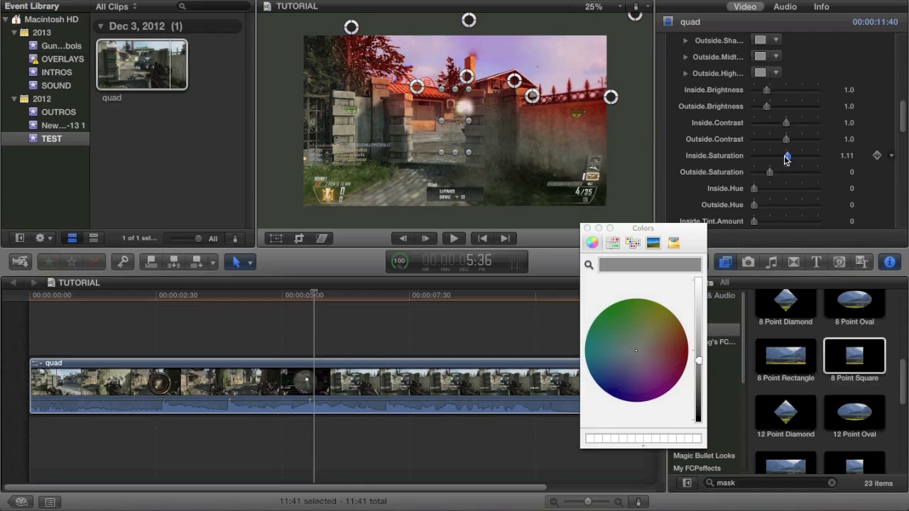
# Drag the inside-mask saturation down to about 0.56
pyautogui.moveTo(786, 156); pyautogui.dragTo(778, 156)
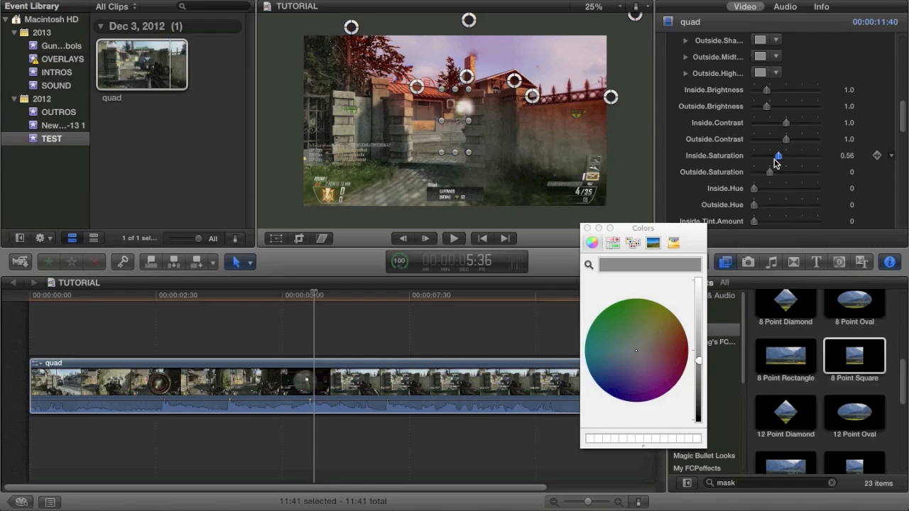
pyautogui.moveTo(779, 155); pyautogui.dragTo(771, 155)
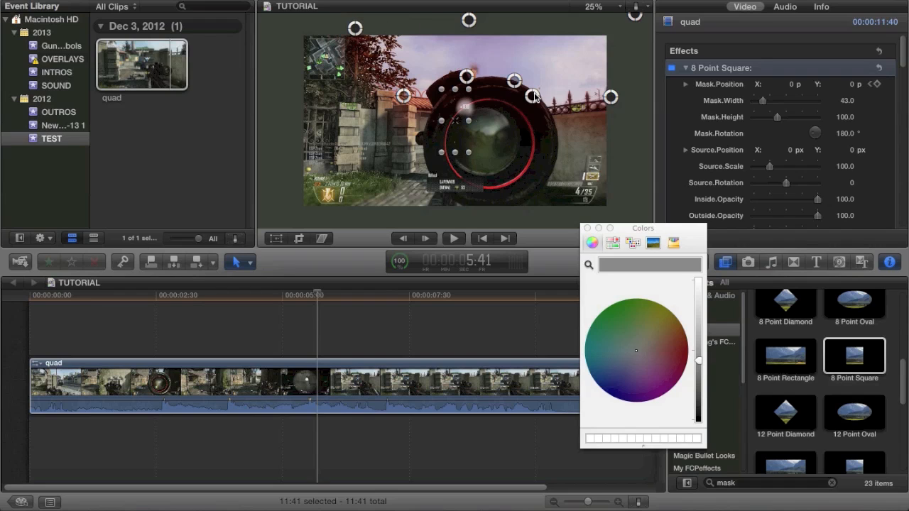
pyautogui.moveTo(557, 85)
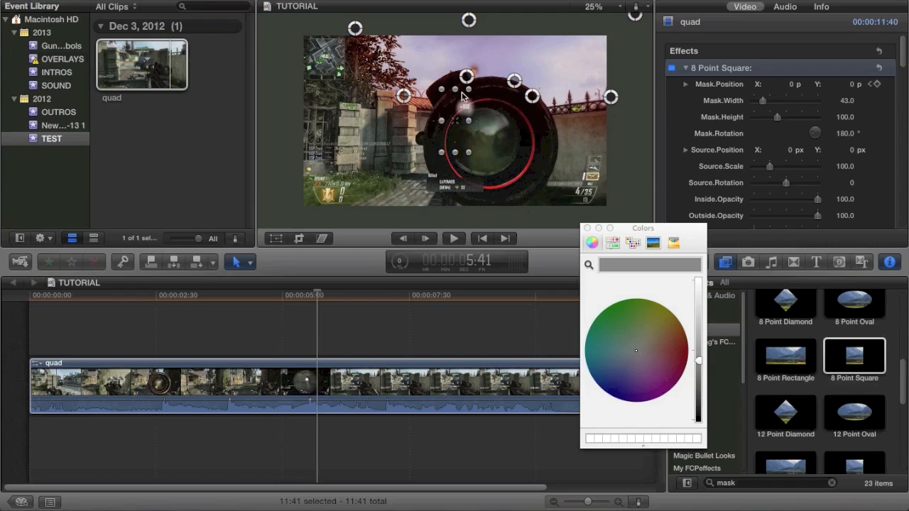
pyautogui.moveTo(554, 126)
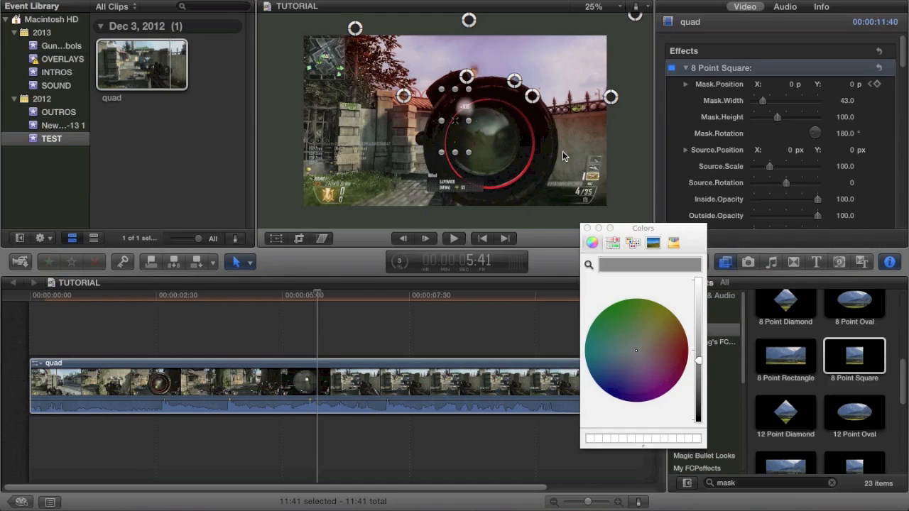
pyautogui.moveTo(554, 176)
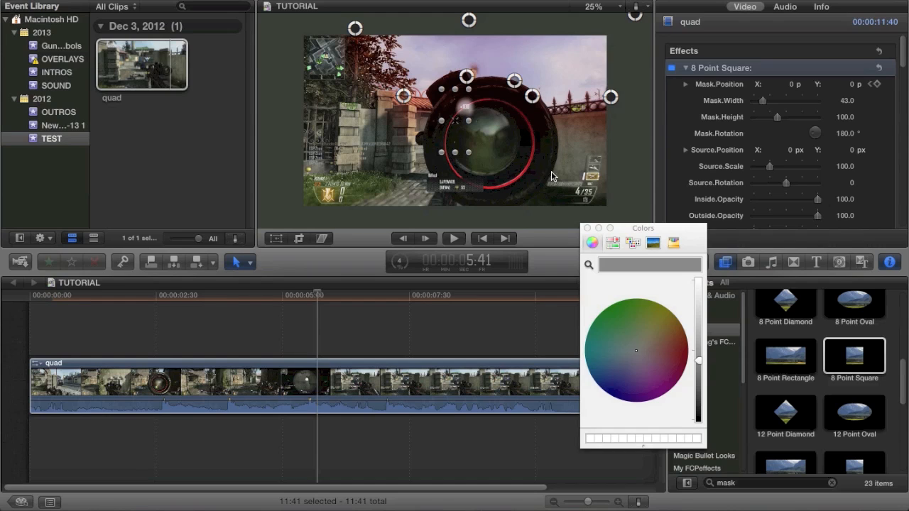
pyautogui.moveTo(469, 20)
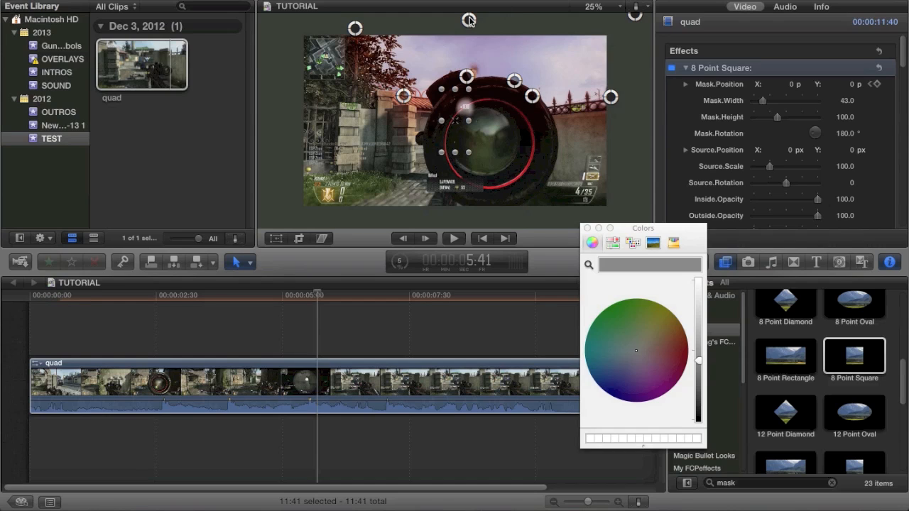
pyautogui.moveTo(540, 112)
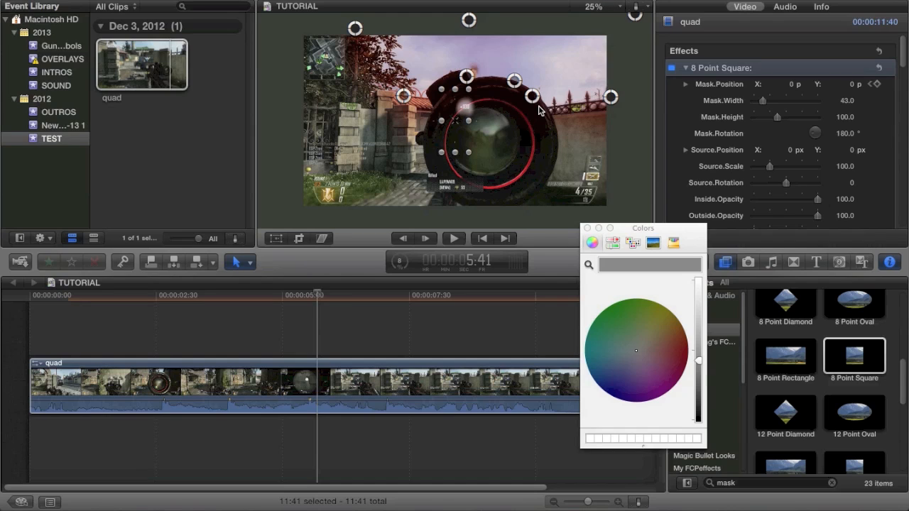
pyautogui.moveTo(634, 55)
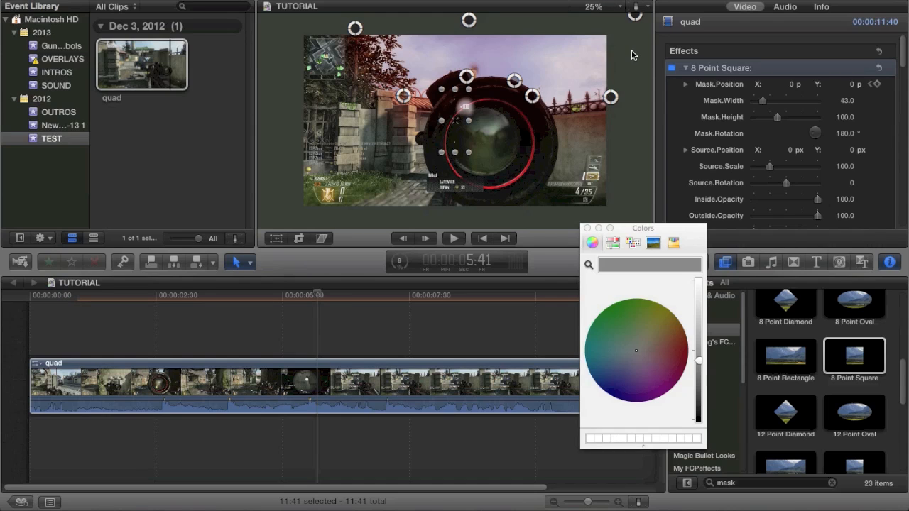
# Close the Colors picker and scroll the Inspector toward the 8 Point Square effect
pyautogui.click(587, 228)
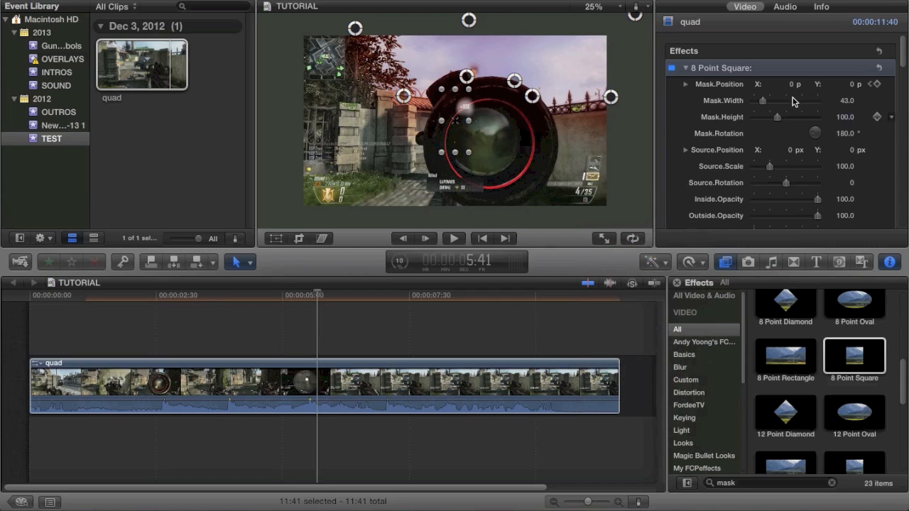
pyautogui.scroll(-3)
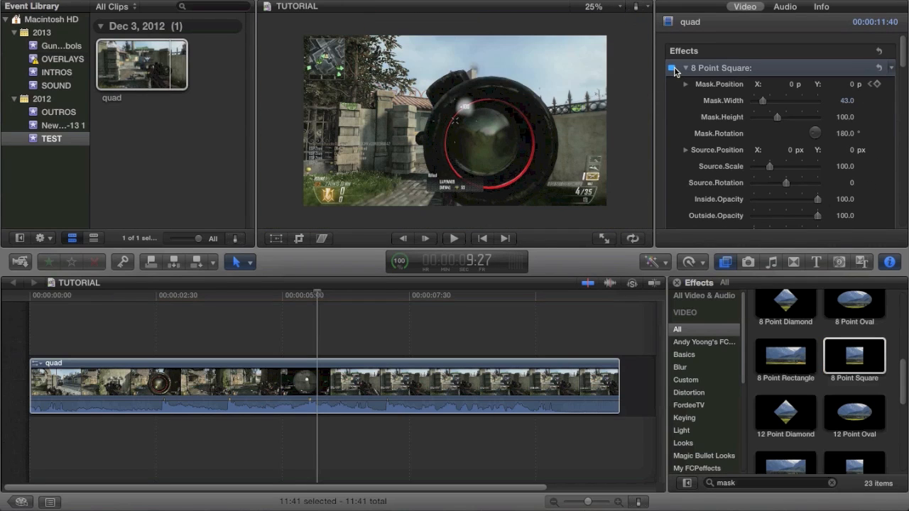
# Re-enable 8 Point Square, browse larger-point masks, and select the quad clip
pyautogui.click(671, 68)
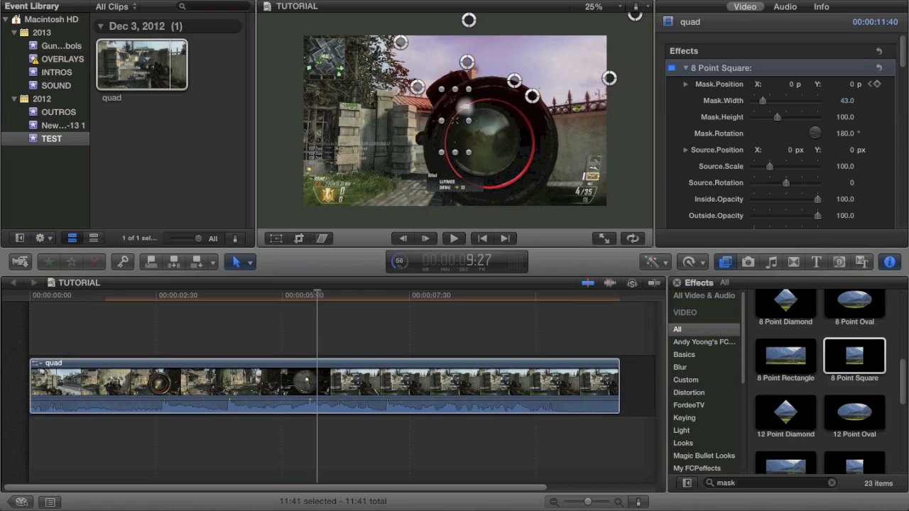
pyautogui.scroll(-3)
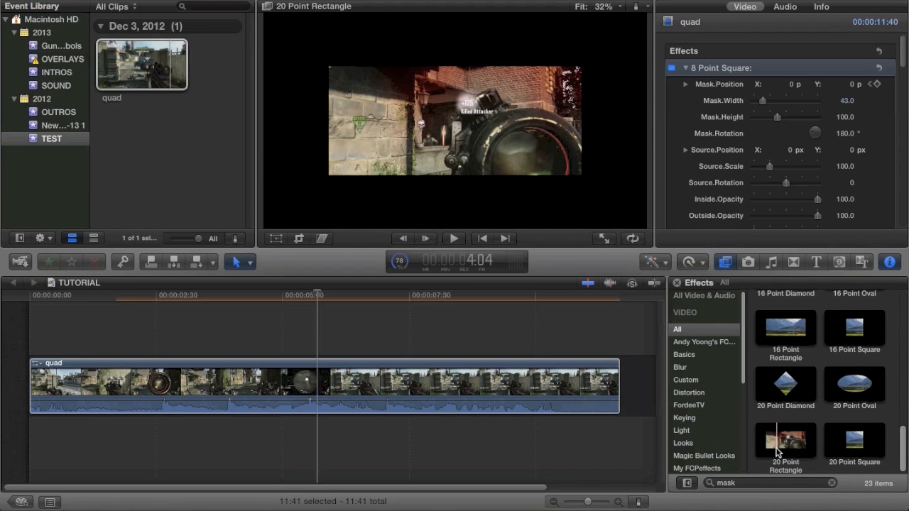
pyautogui.click(403, 394)
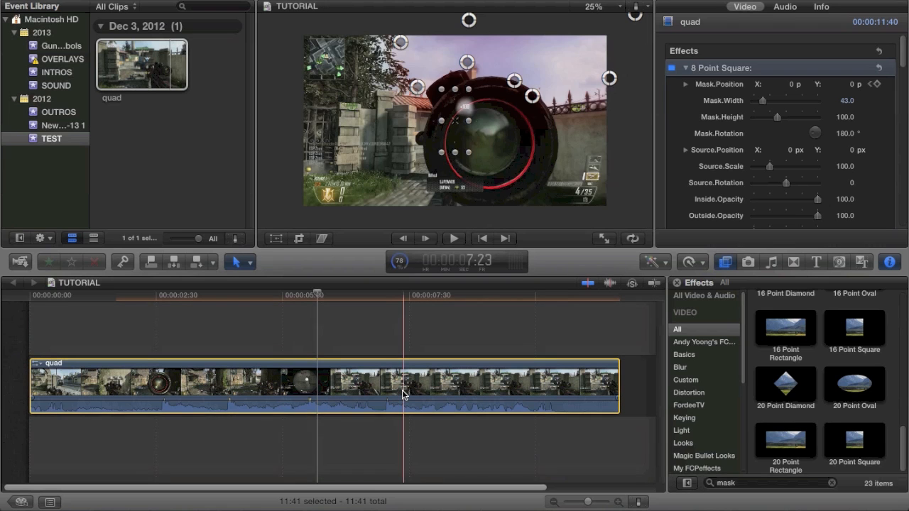